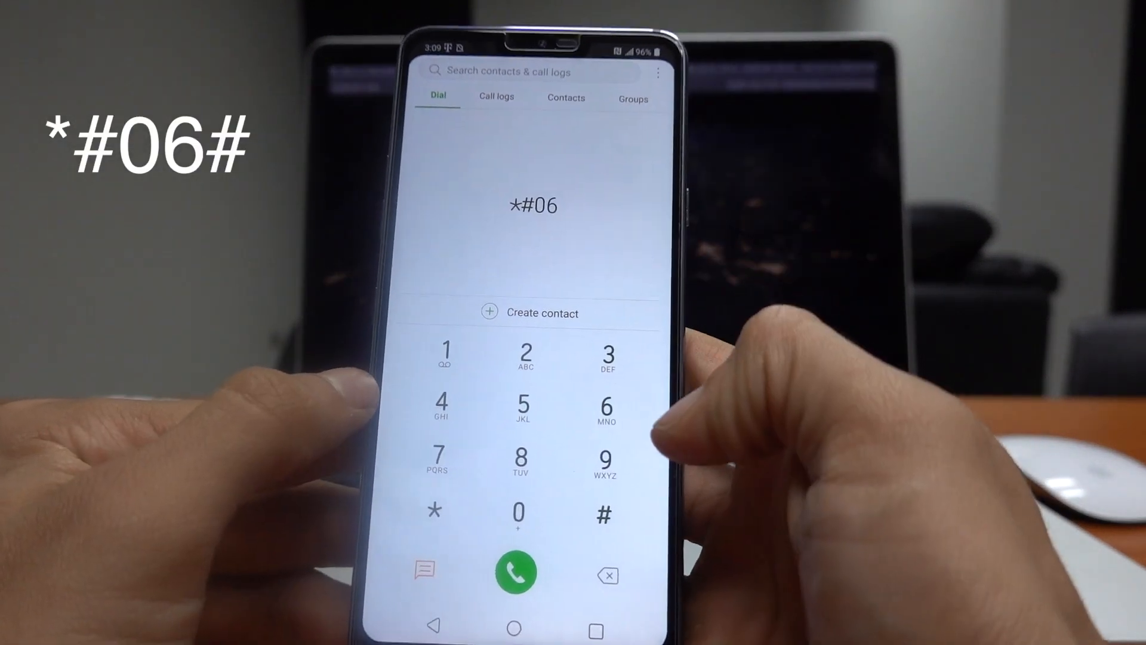
- Finish keying *#06# on the dial pad to show the IMEI
{"action": "left_click", "coordinate": [605, 514]}
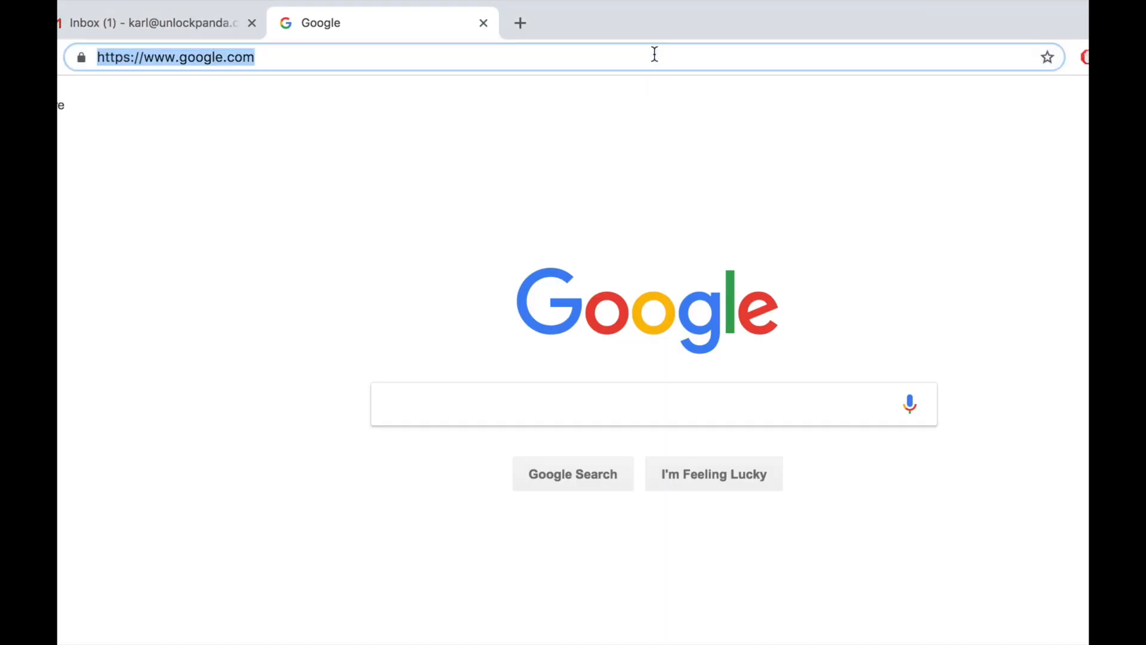
{"action": "type", "text": "www.unlockpanda.com"}
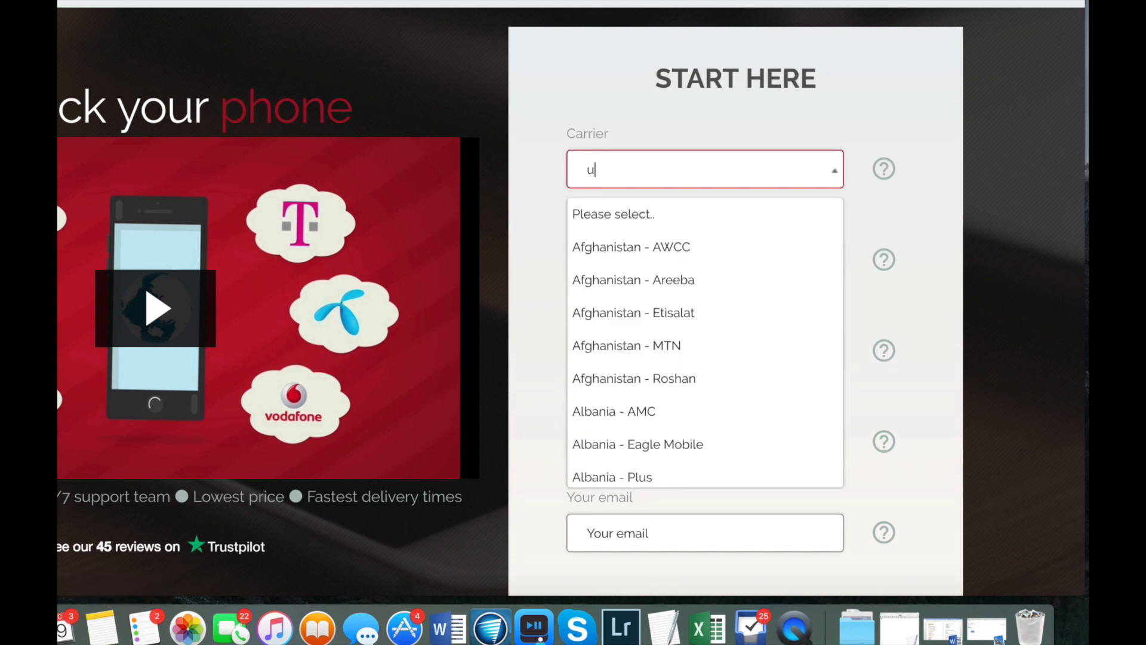
- Set the carrier to United States - T-Mobile
{"action": "type", "text": "nited states"}
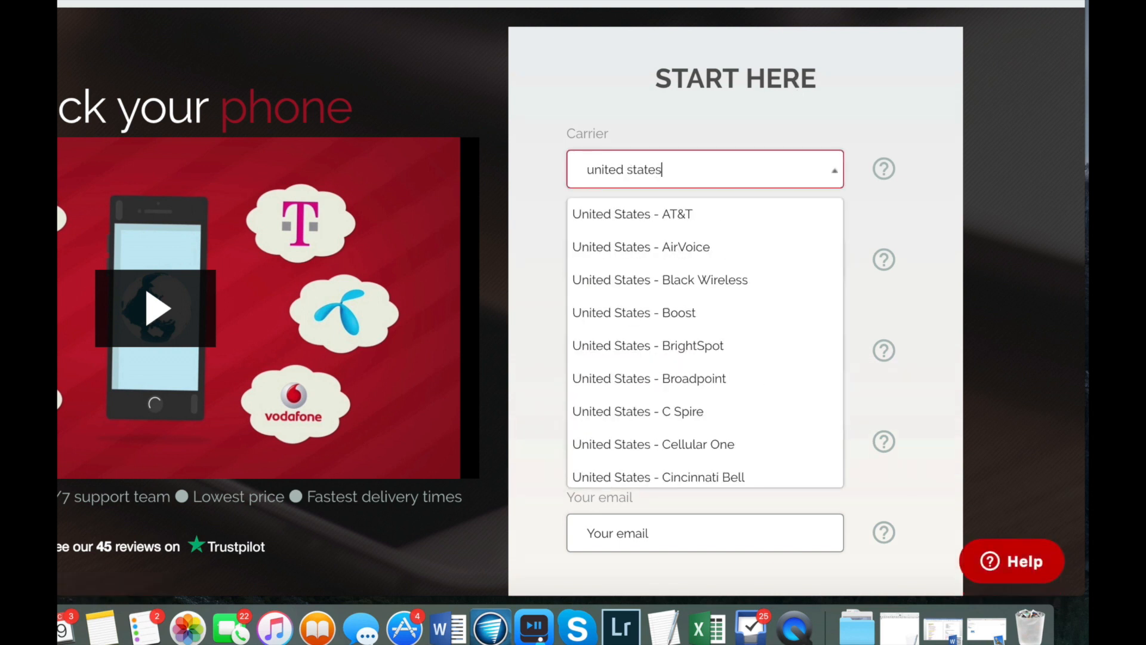
{"action": "scroll", "scroll_direction": "down", "scroll_amount": 3}
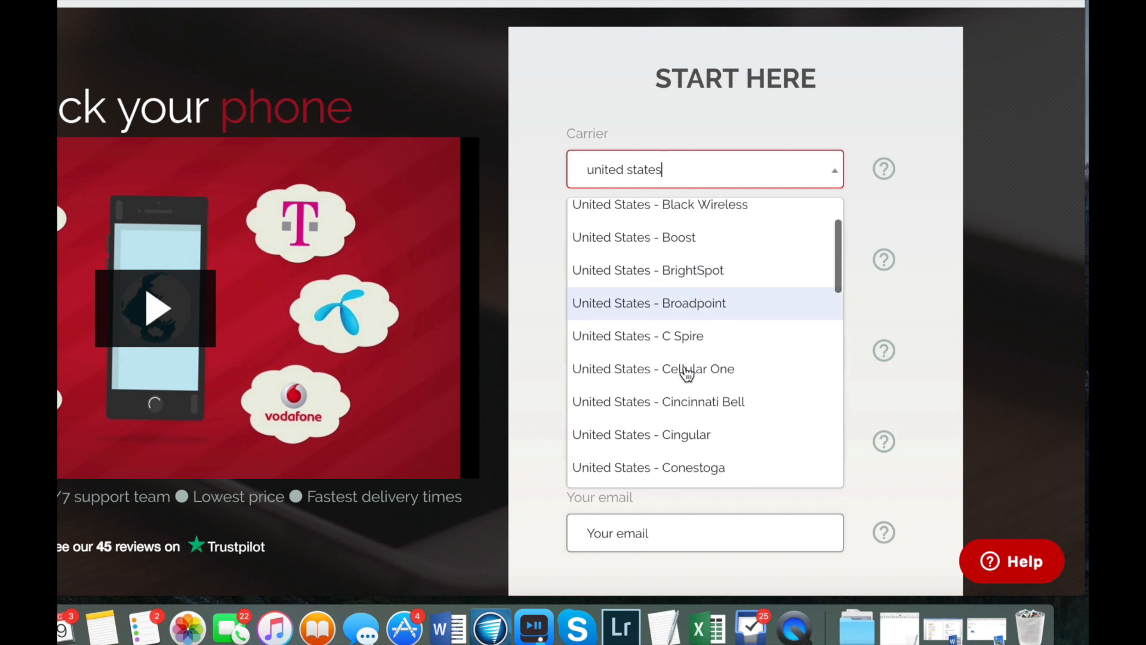
{"action": "scroll", "scroll_direction": "down", "scroll_amount": 3}
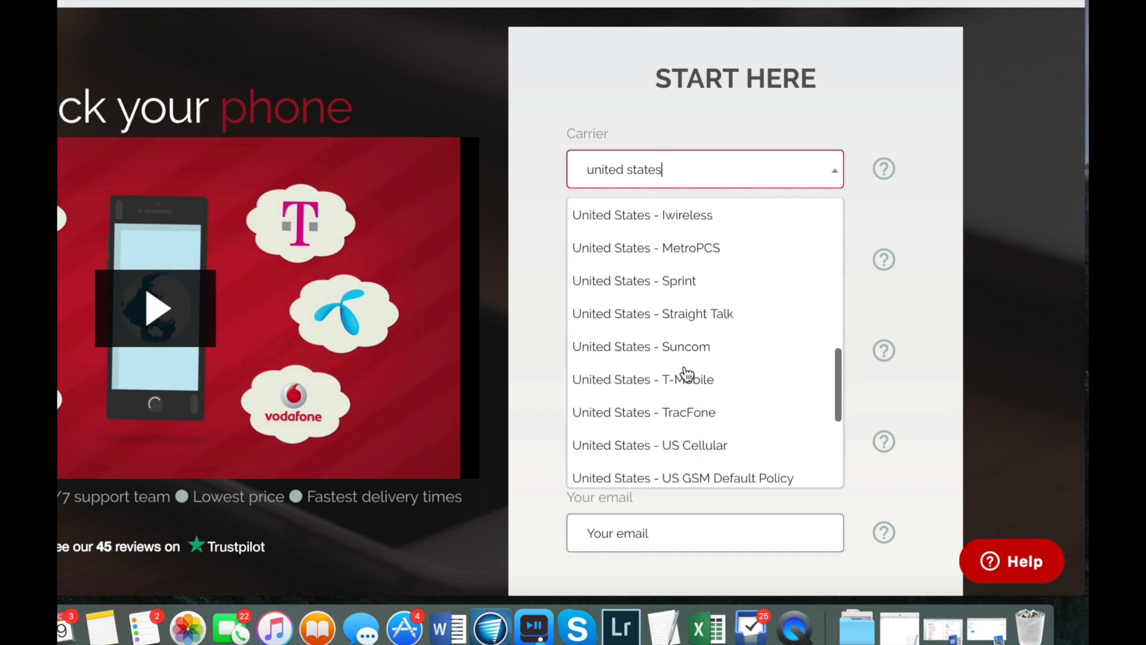
{"action": "left_click", "coordinate": [642, 379]}
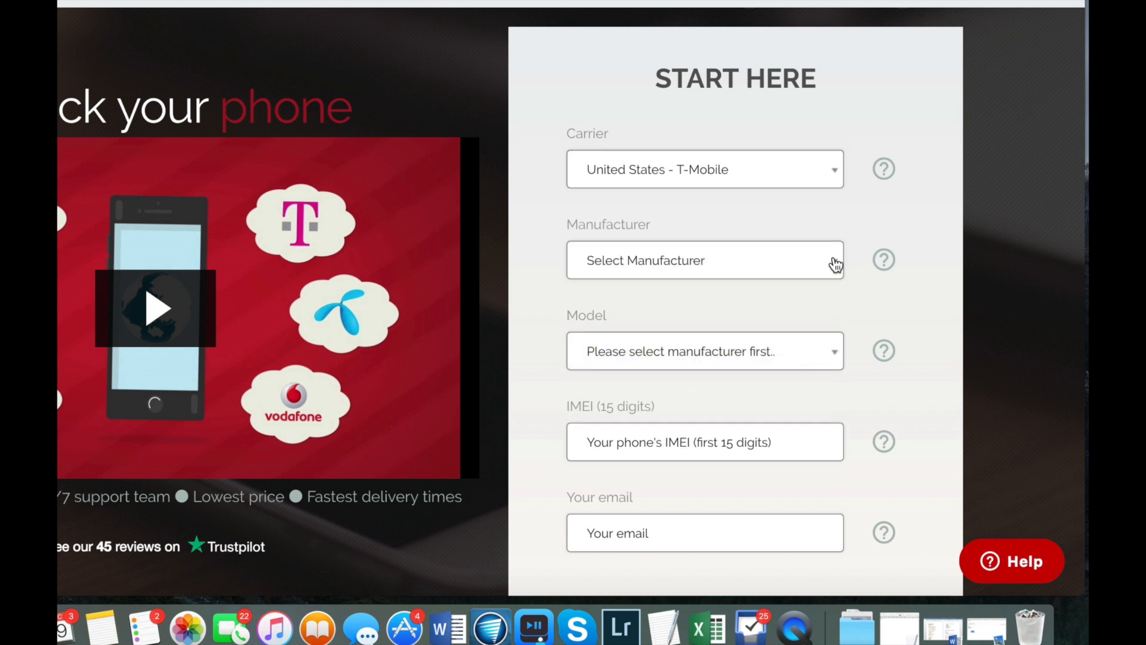
- Set the manufacturer to LG
{"action": "left_click", "coordinate": [704, 260]}
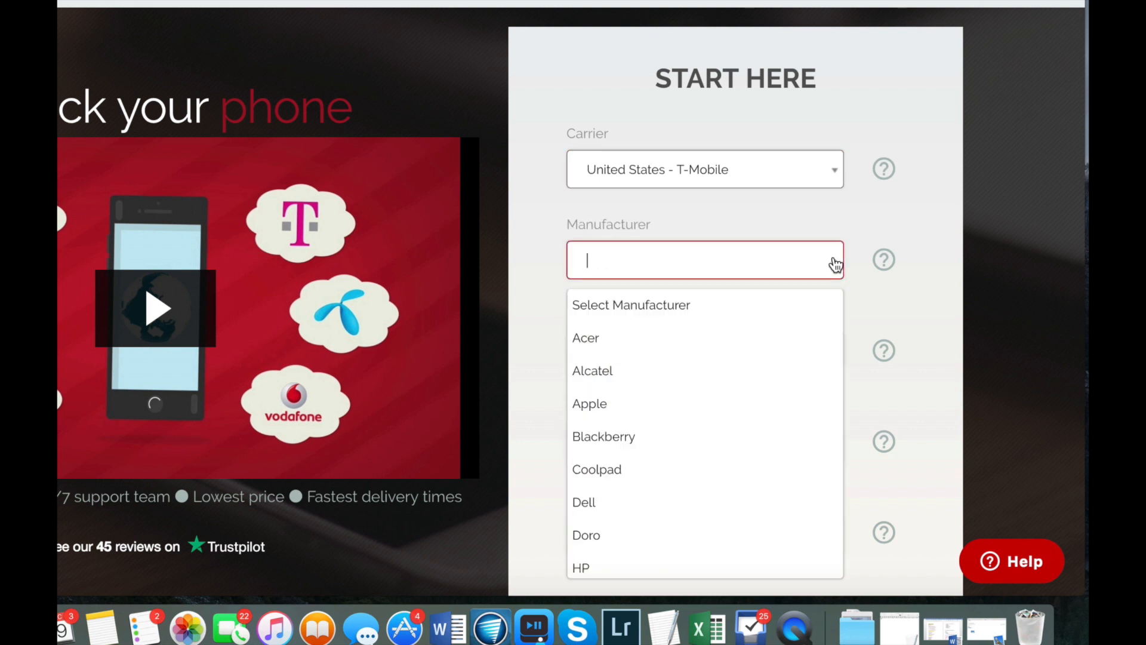
{"action": "type", "text": "l"}
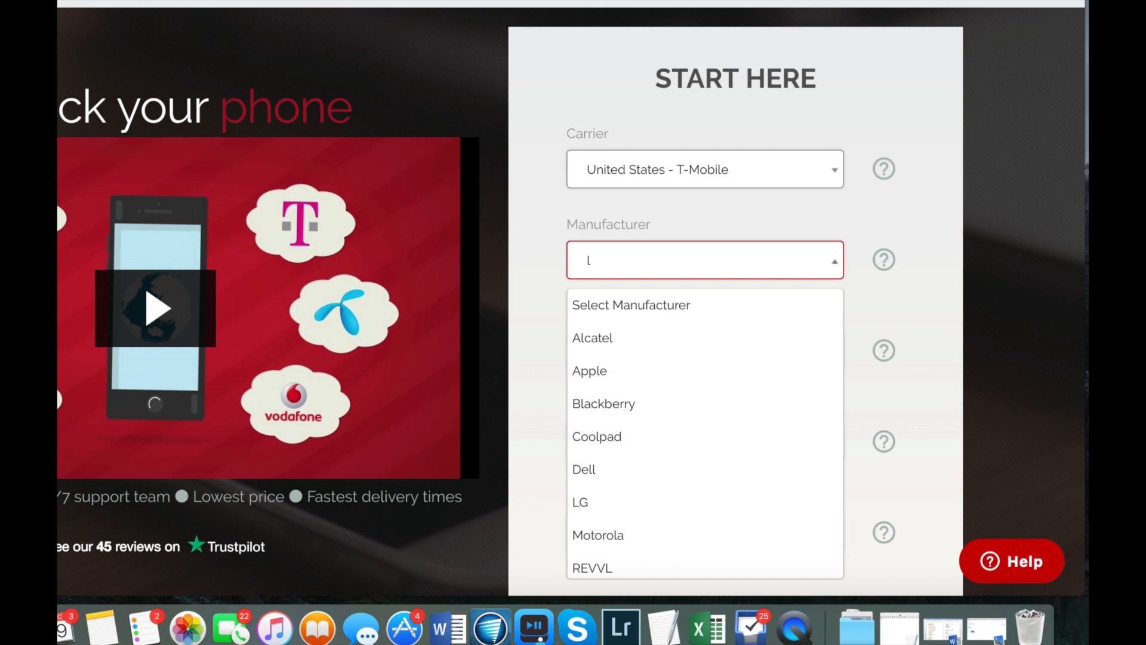
{"action": "mouse_move", "coordinate": [762, 503]}
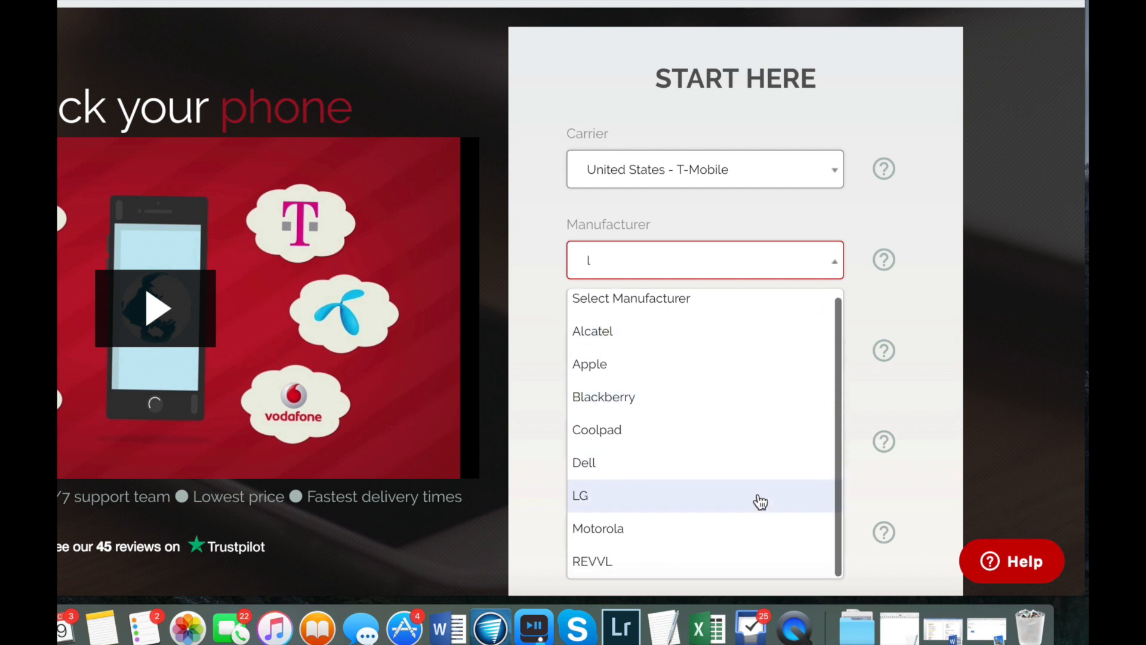
{"action": "left_click", "coordinate": [580, 495]}
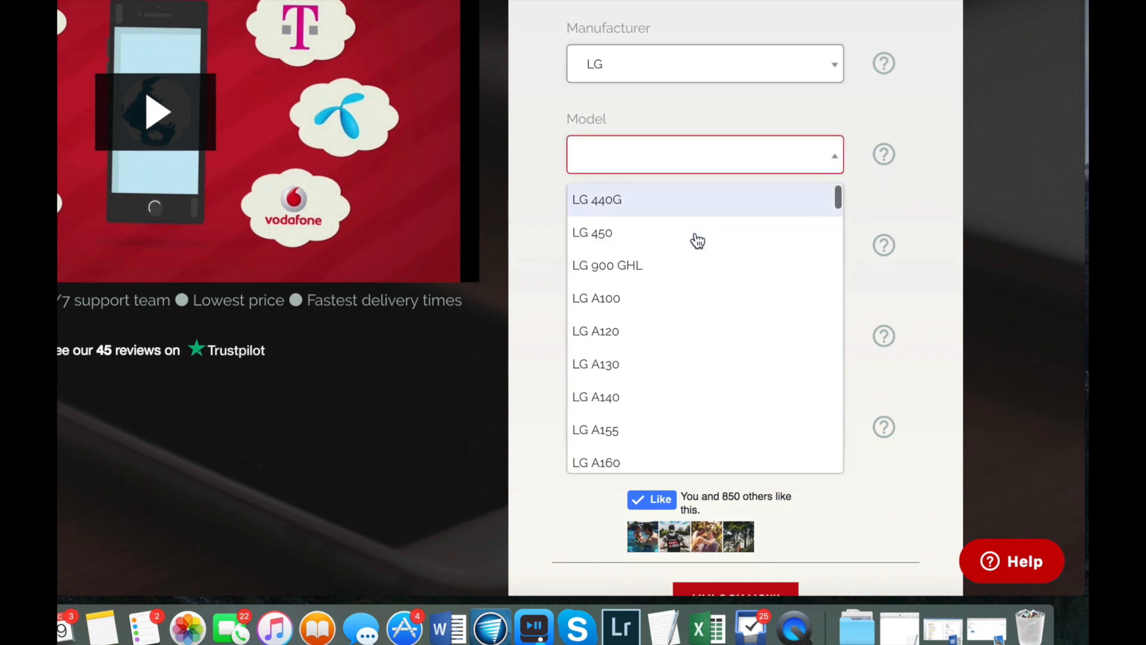
- Choose 'LG G7 ThinQ - Unlock App' from the model list
{"action": "scroll", "scroll_direction": "down", "scroll_amount": 3}
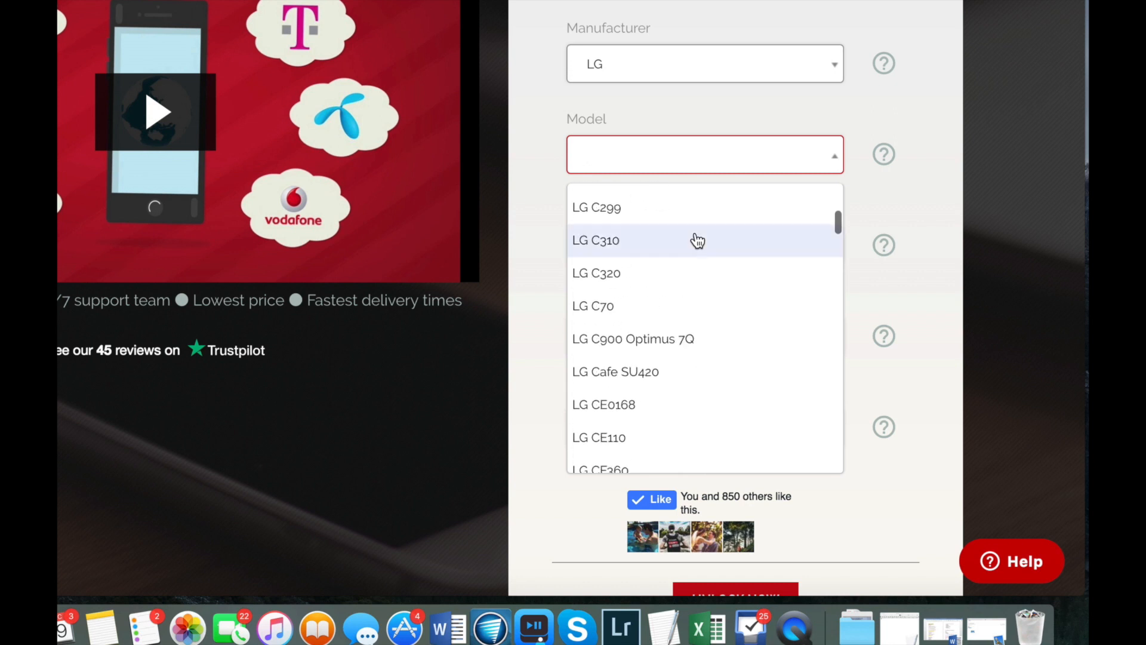
{"action": "scroll", "scroll_direction": "down", "scroll_amount": 3}
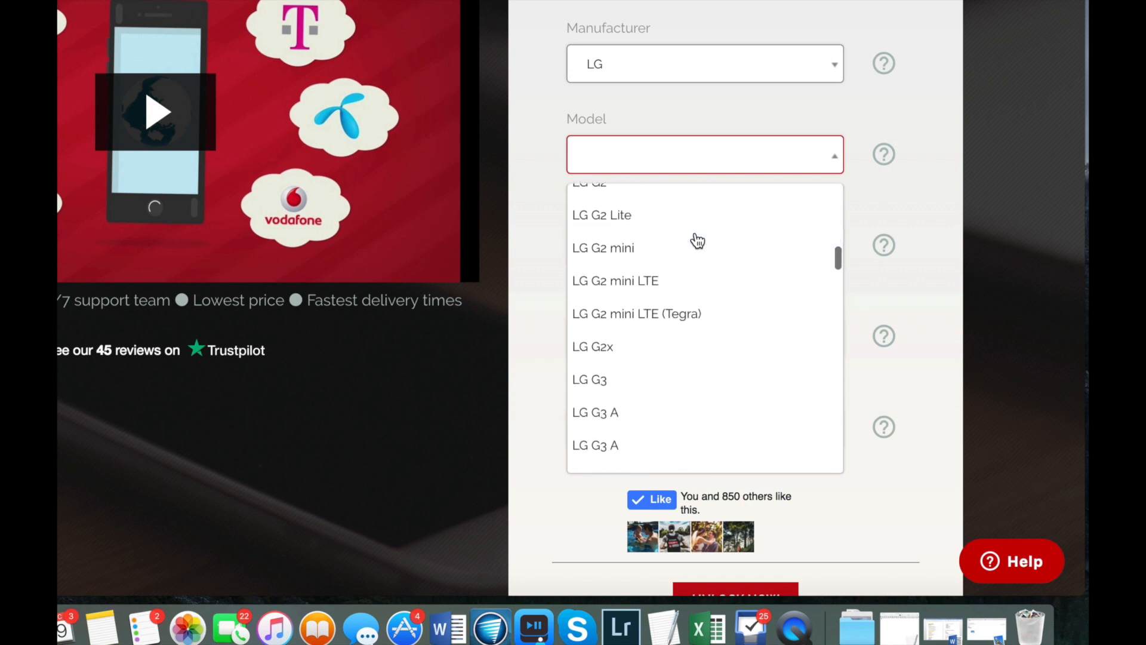
{"action": "scroll", "scroll_direction": "down", "scroll_amount": 3}
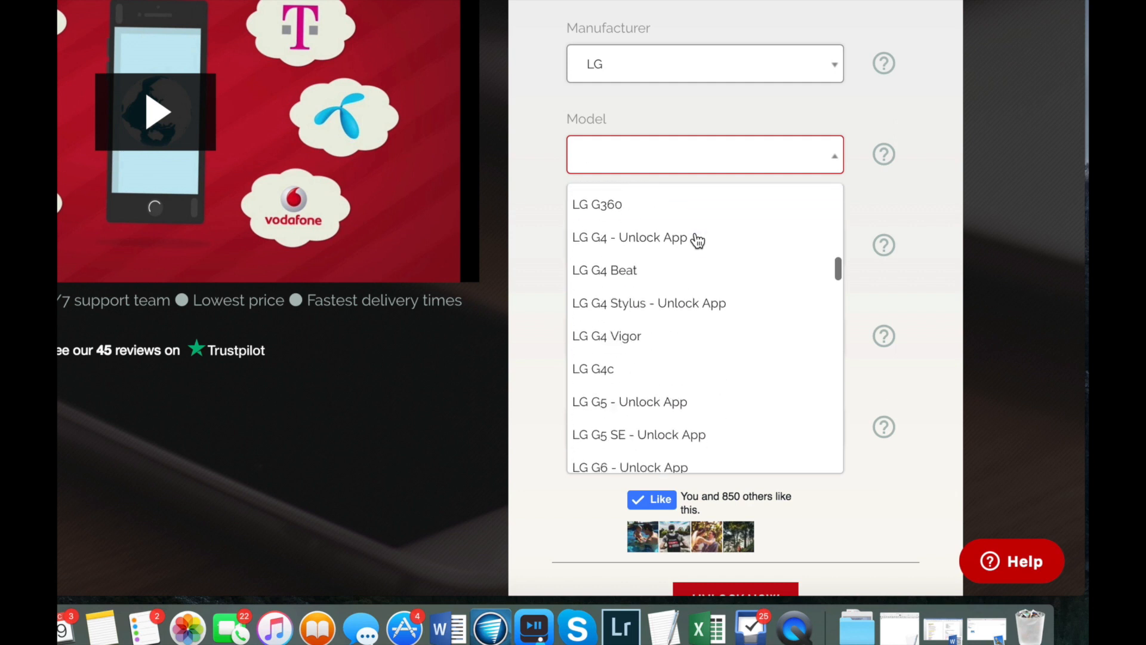
{"action": "scroll", "scroll_direction": "down", "scroll_amount": 3}
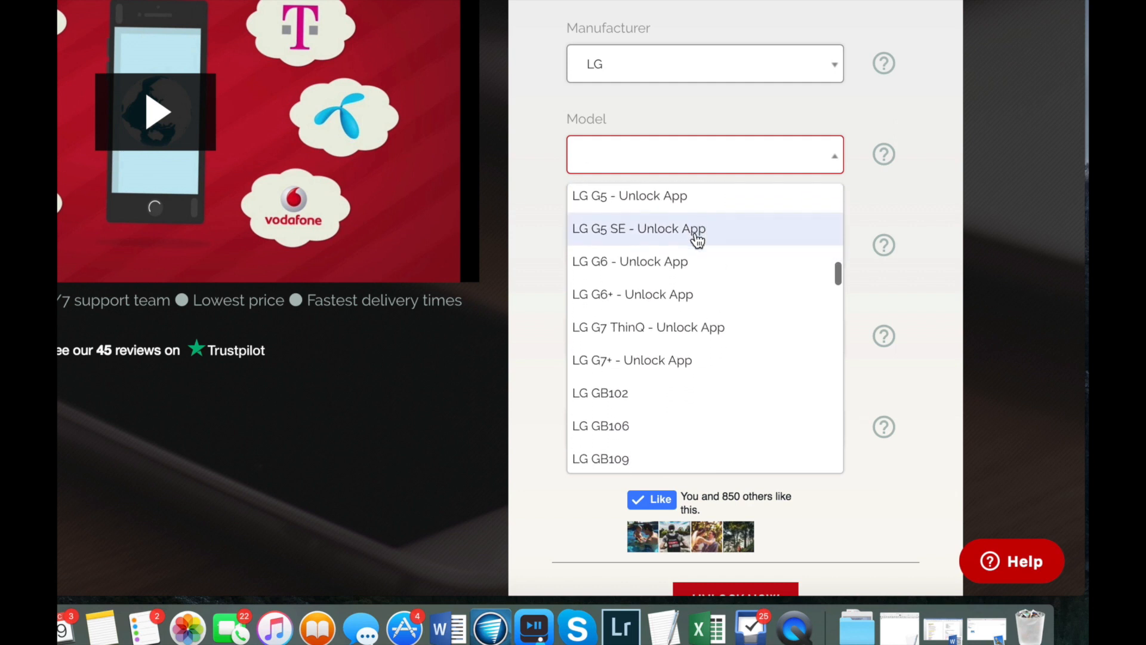
{"action": "scroll", "scroll_direction": "down", "scroll_amount": 3}
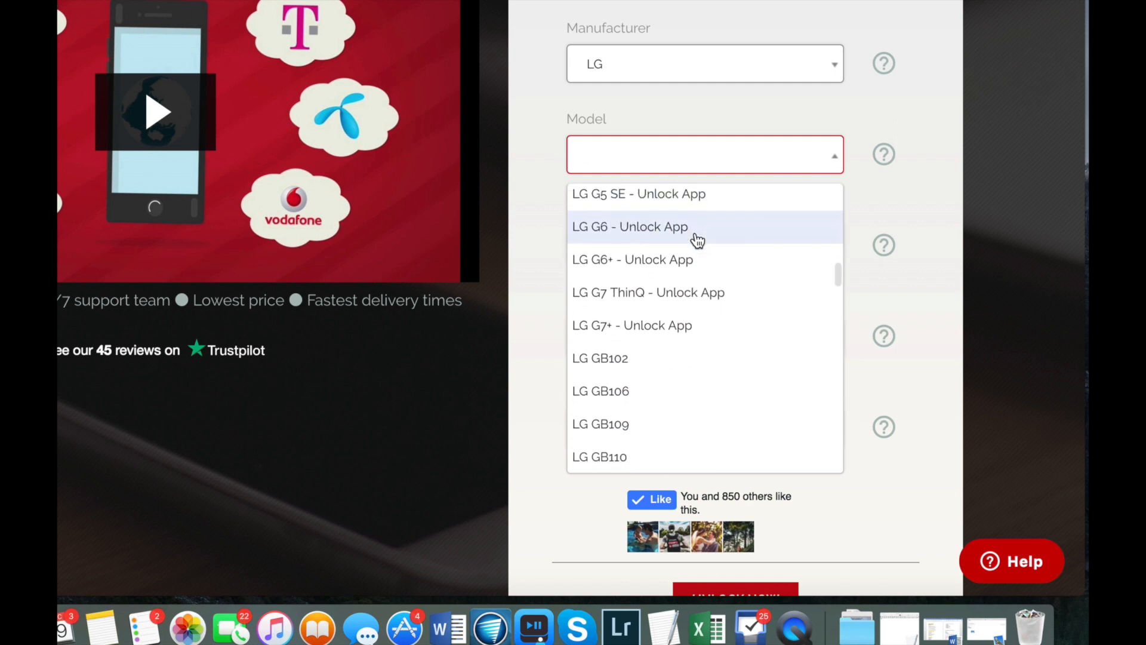
{"action": "mouse_move", "coordinate": [691, 263]}
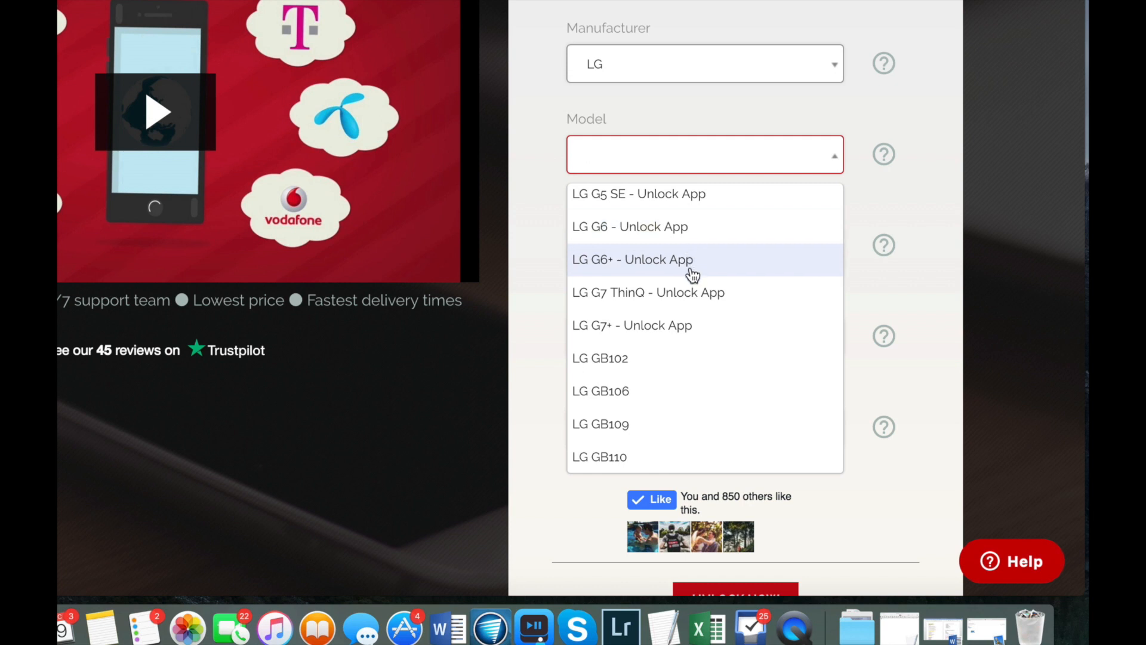
{"action": "mouse_move", "coordinate": [702, 326]}
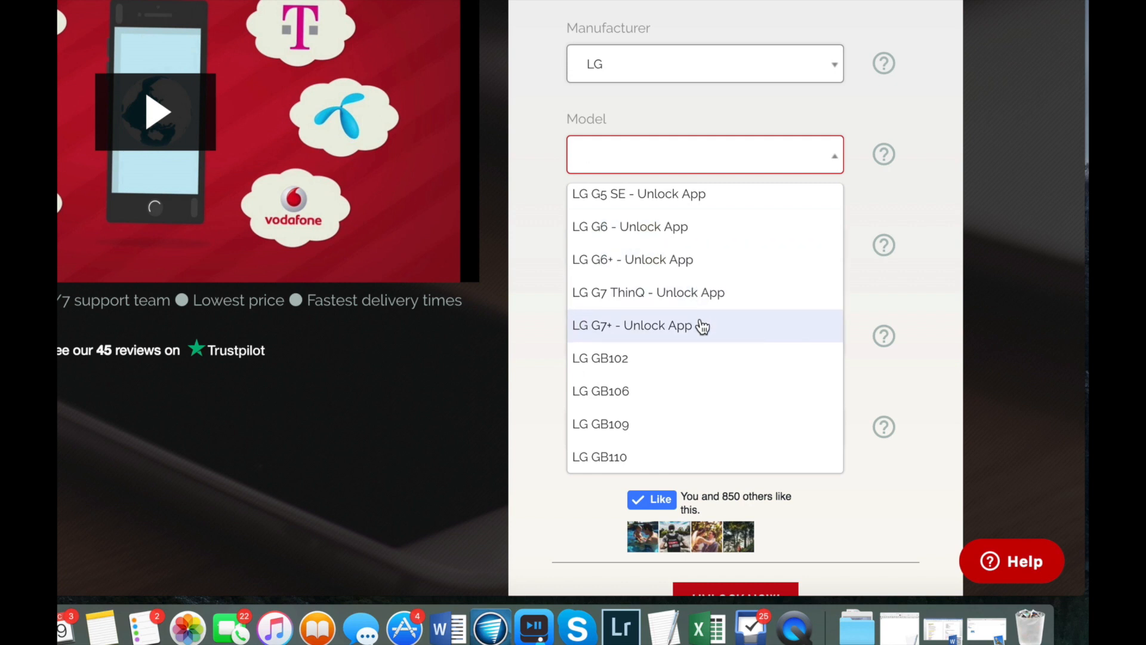
{"action": "mouse_move", "coordinate": [739, 293]}
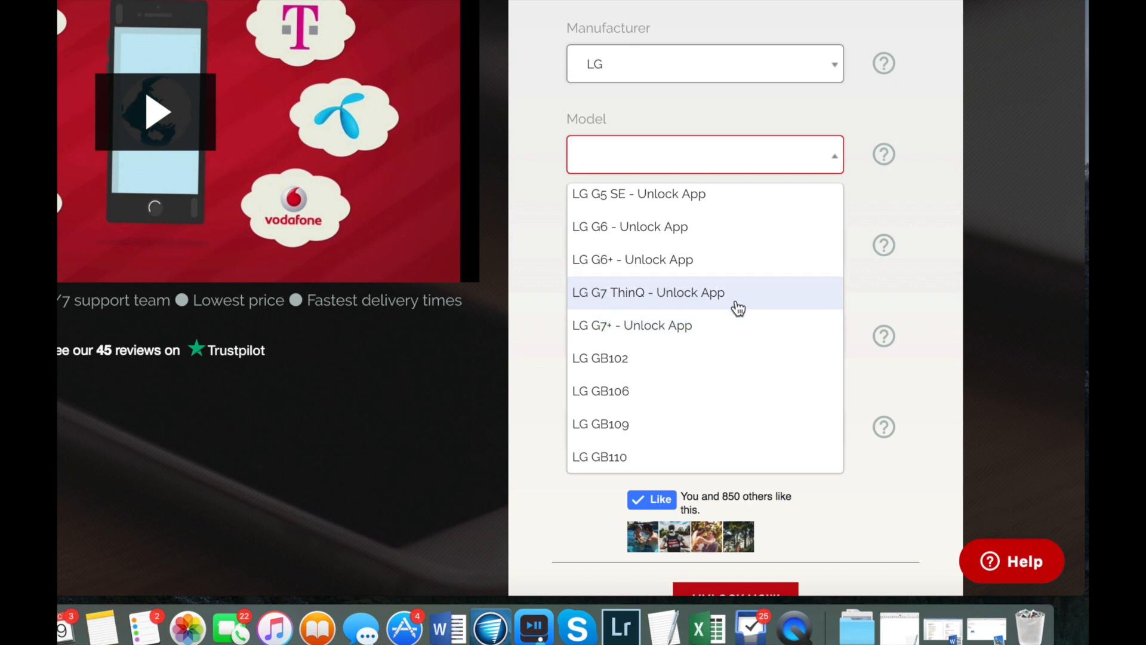
{"action": "left_click", "coordinate": [648, 292]}
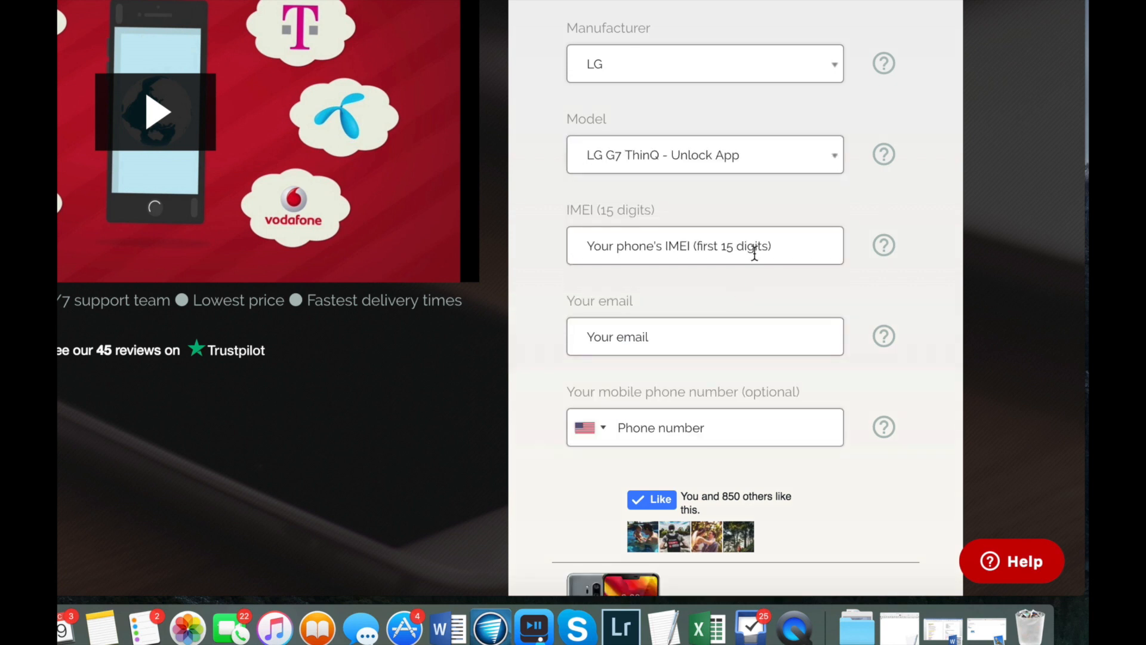
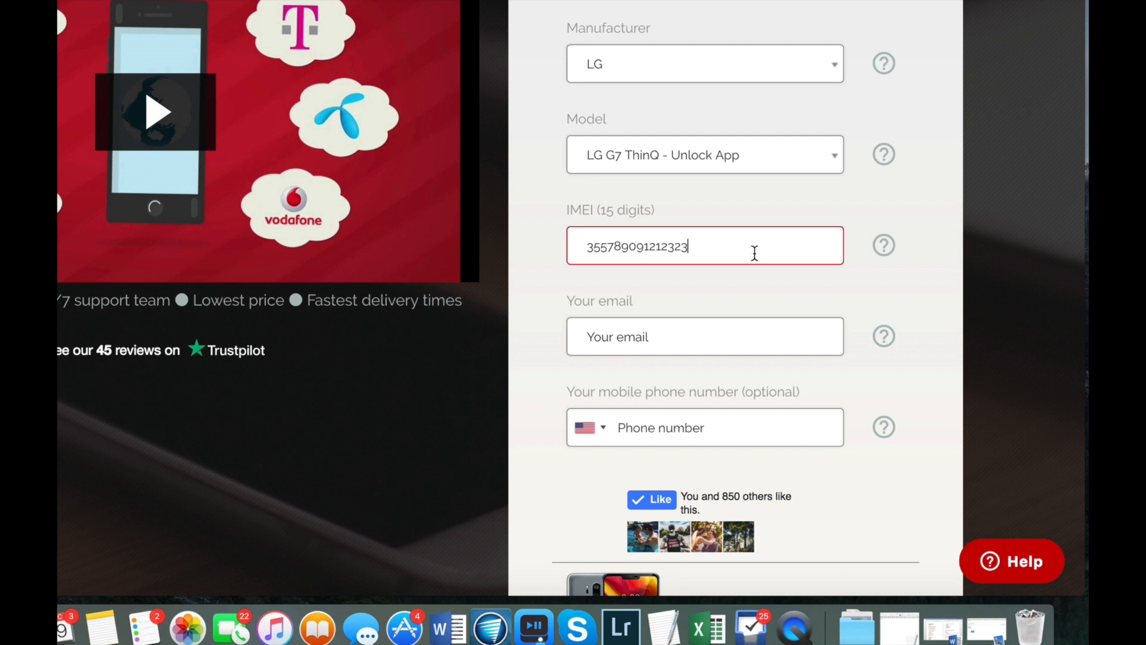
{"action": "left_click", "coordinate": [704, 336]}
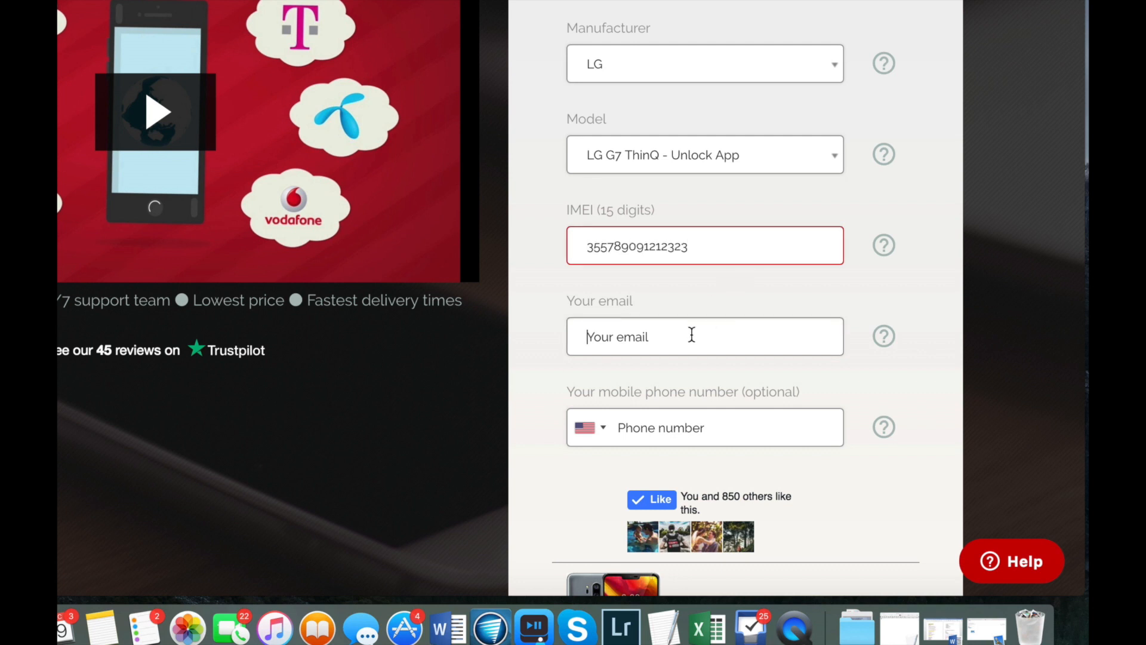
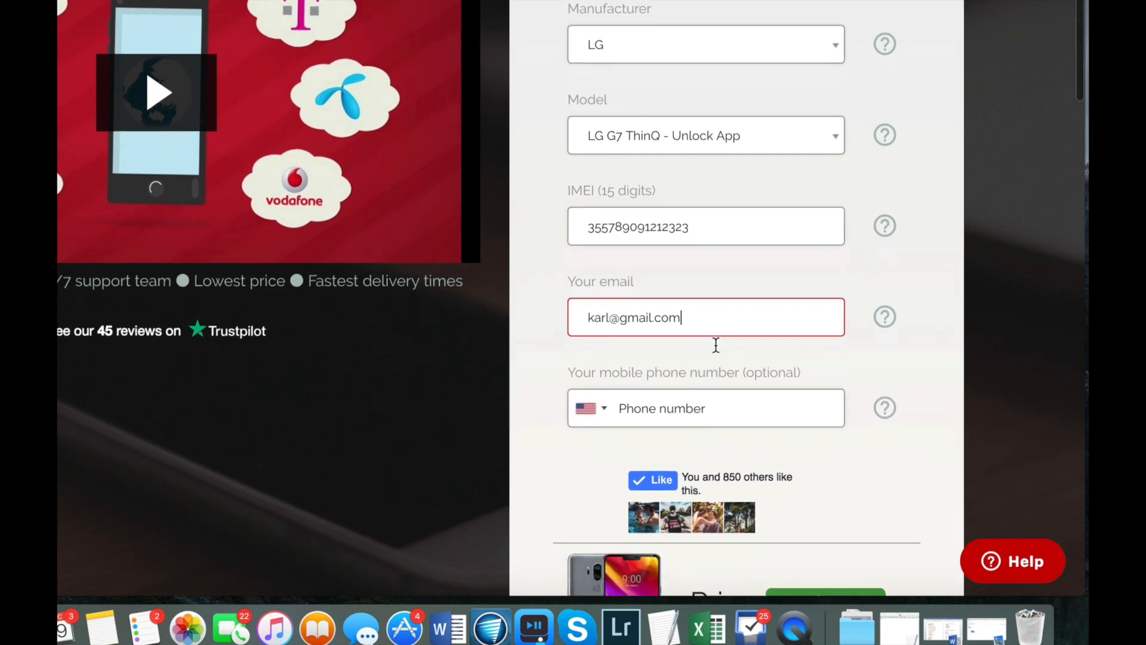
{"action": "scroll", "scroll_direction": "down", "scroll_amount": 3}
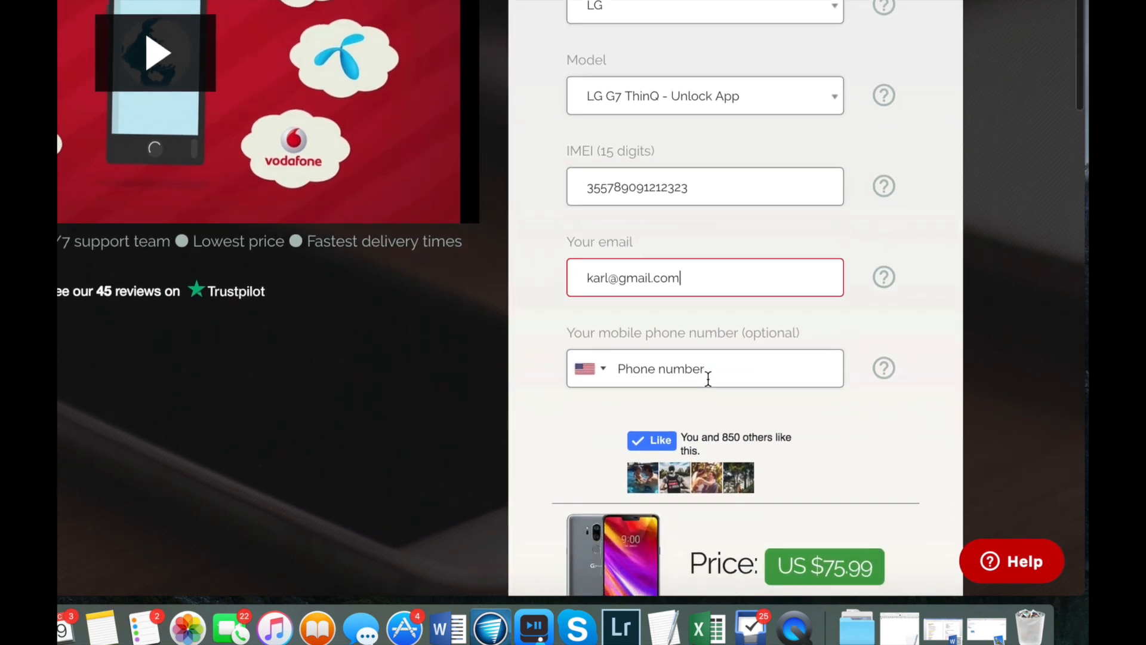
{"action": "scroll", "scroll_direction": "down", "scroll_amount": 3}
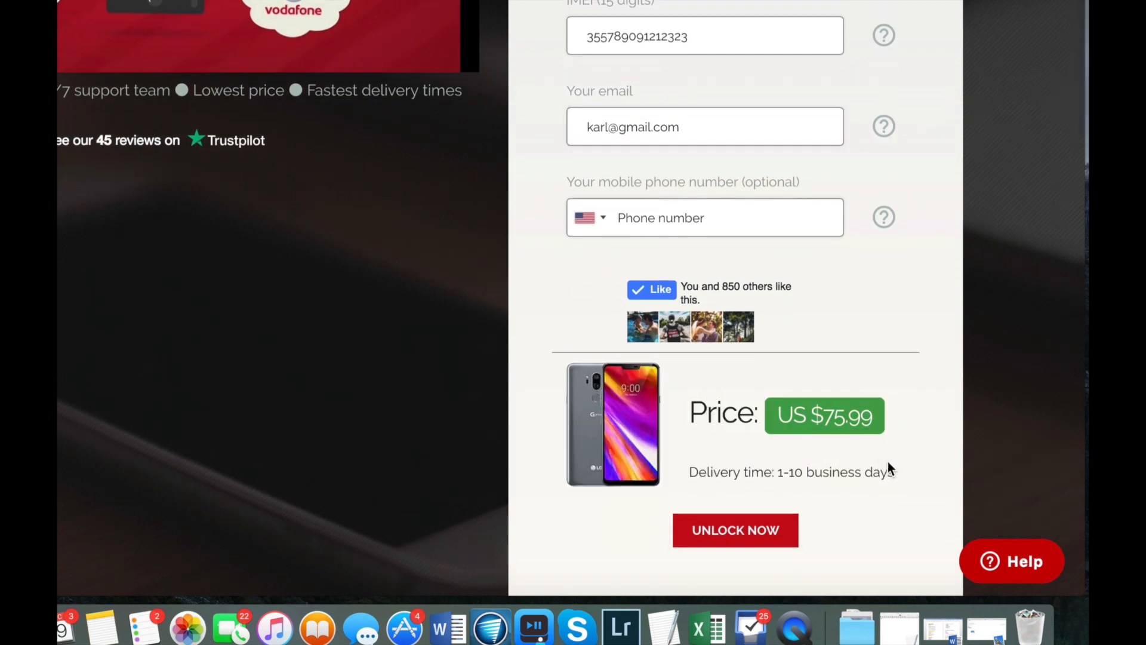
{"action": "scroll", "scroll_direction": "down", "scroll_amount": 3}
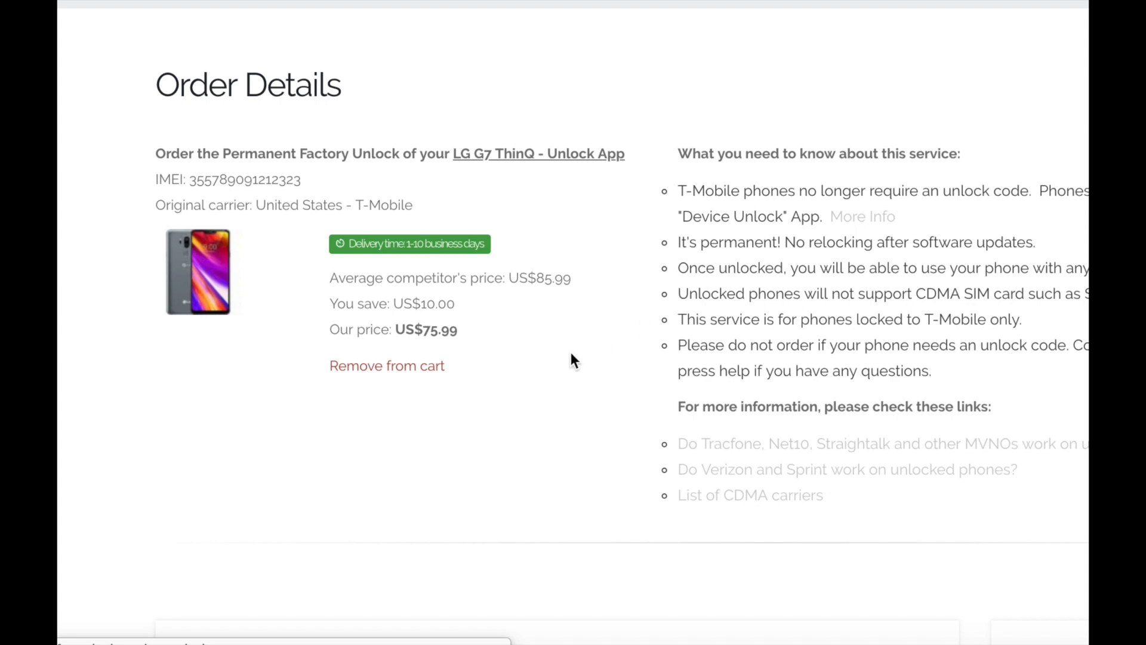
{"action": "mouse_move", "coordinate": [440, 244]}
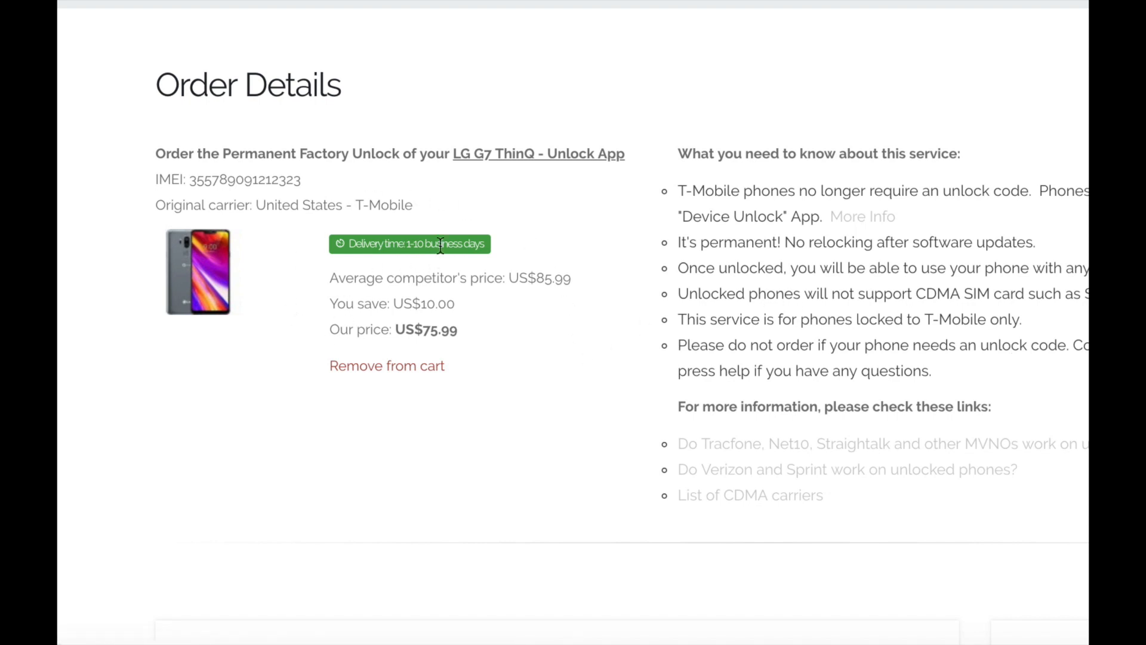
{"action": "mouse_move", "coordinate": [415, 326]}
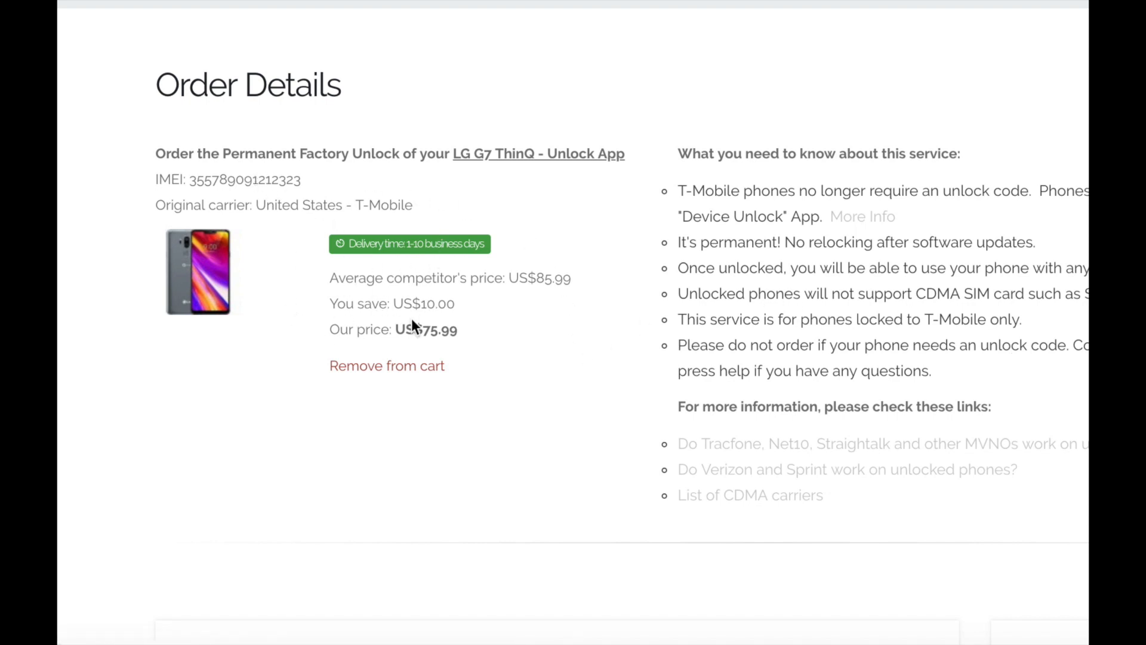
- Accept the terms and conditions and pay the US$75.99 order via PayPal Buy Now
{"action": "scroll", "scroll_direction": "down", "scroll_amount": 3}
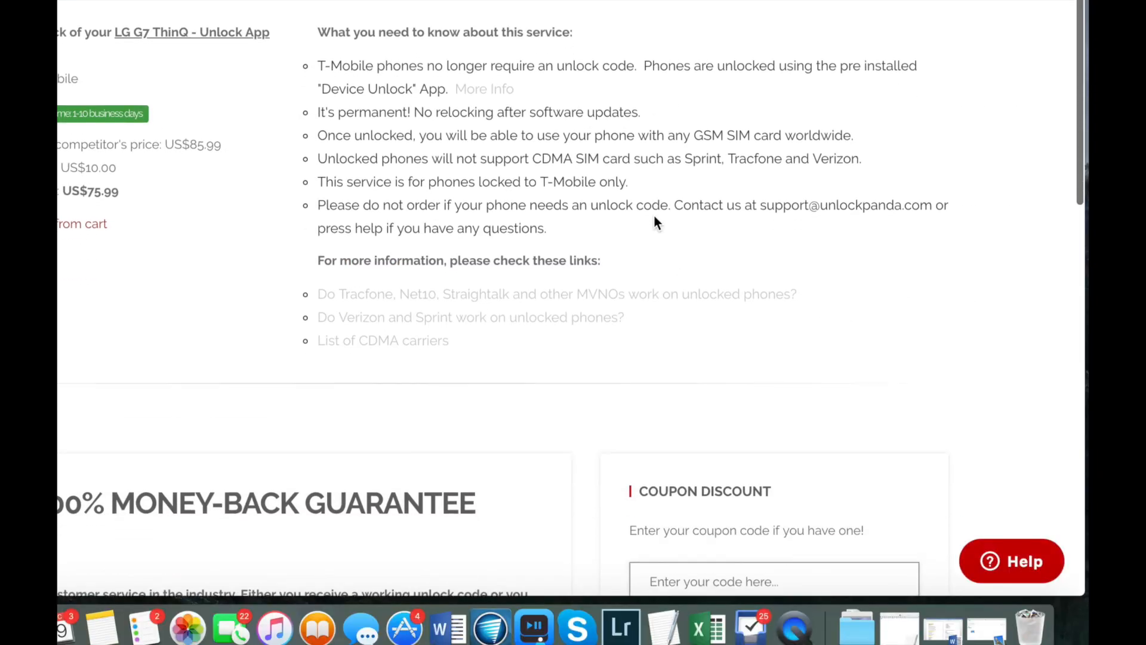
{"action": "scroll", "scroll_direction": "down", "scroll_amount": 3}
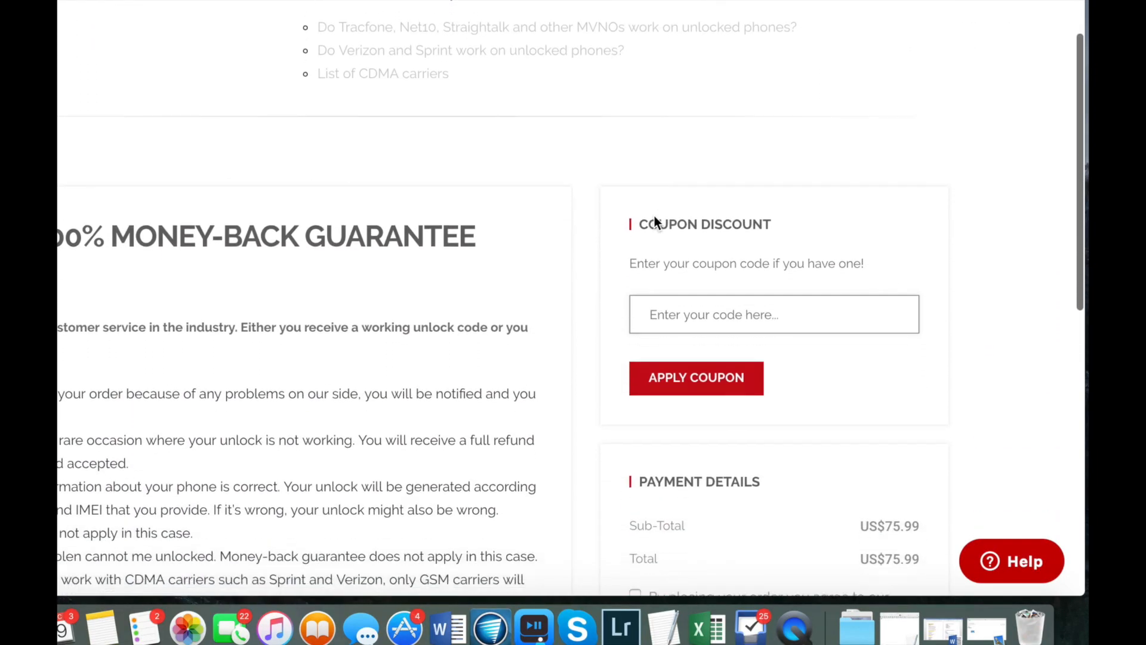
{"action": "scroll", "scroll_direction": "down", "scroll_amount": 3}
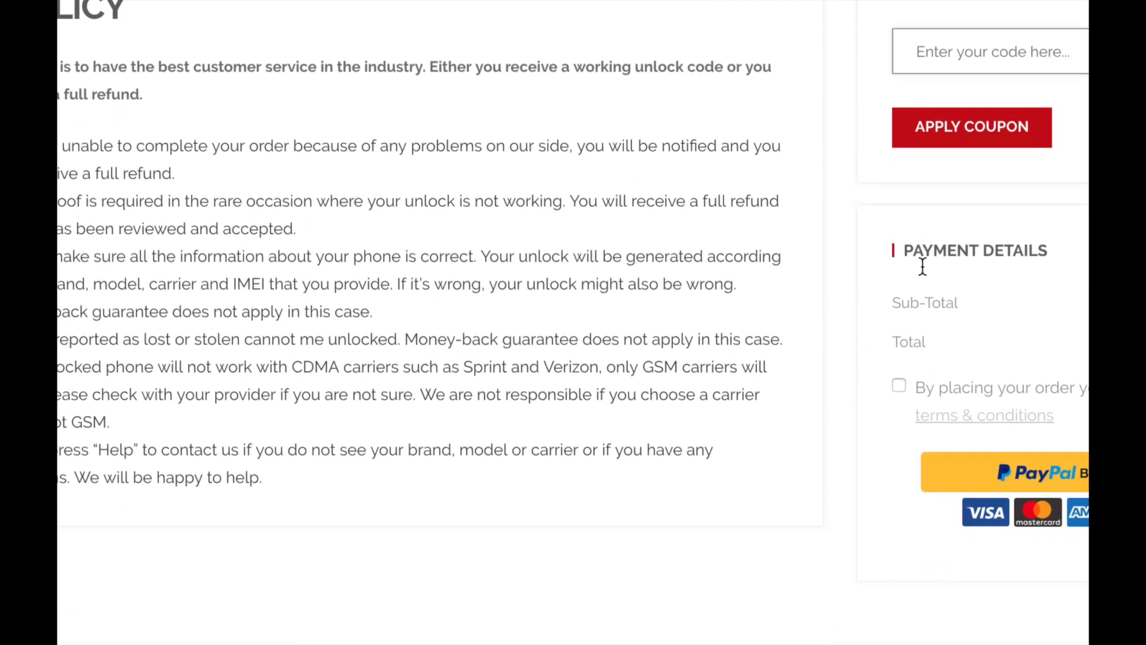
{"action": "left_click", "coordinate": [655, 487]}
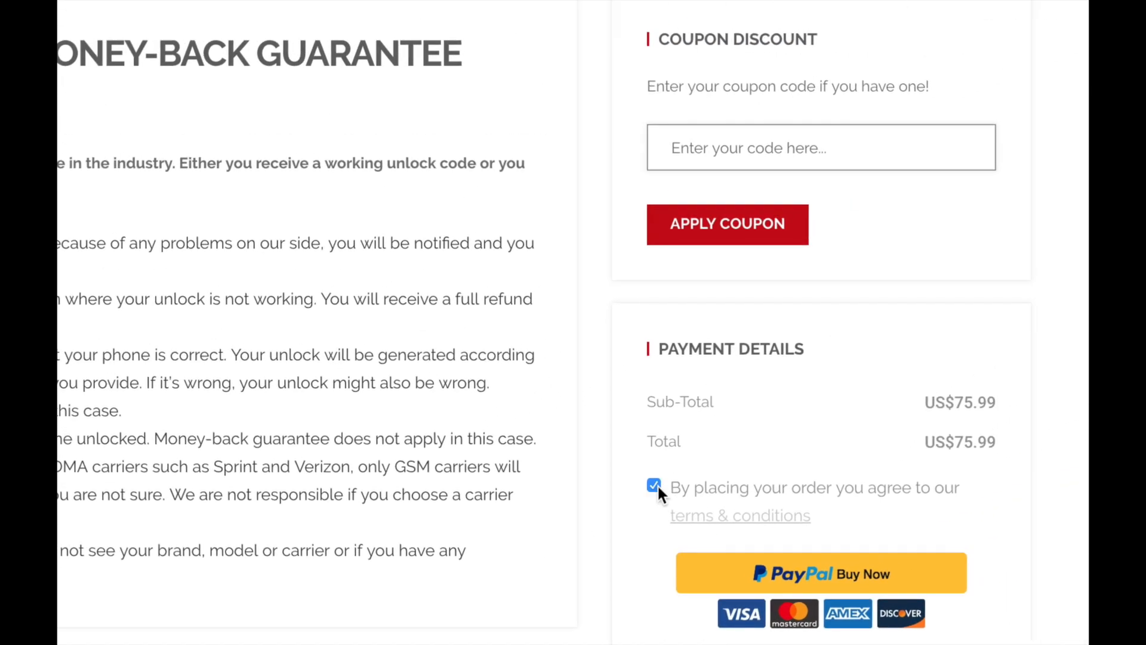
{"action": "scroll", "scroll_direction": "down", "scroll_amount": 3}
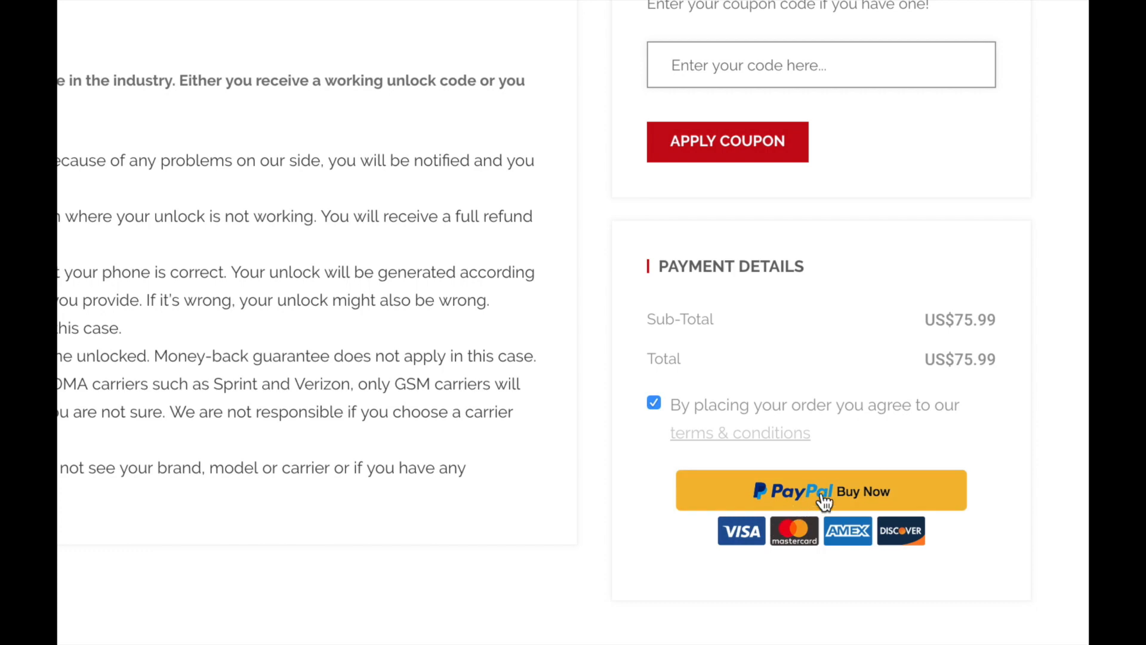
{"action": "left_click", "coordinate": [821, 490]}
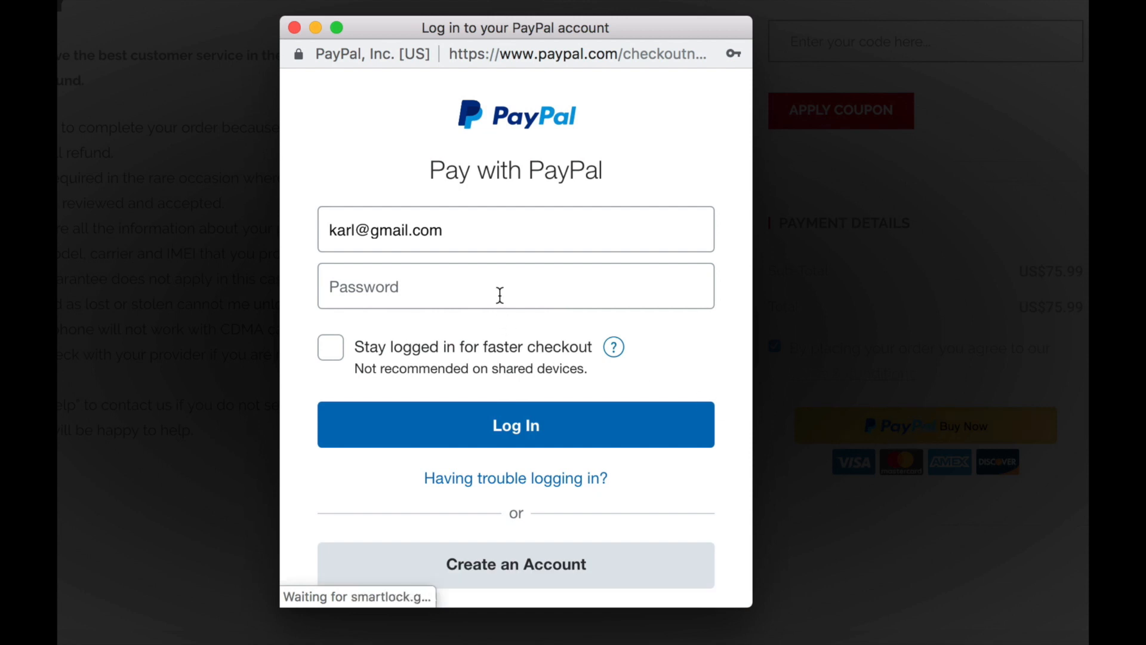
- Enter the PayPal password and log in
{"action": "left_click", "coordinate": [516, 286]}
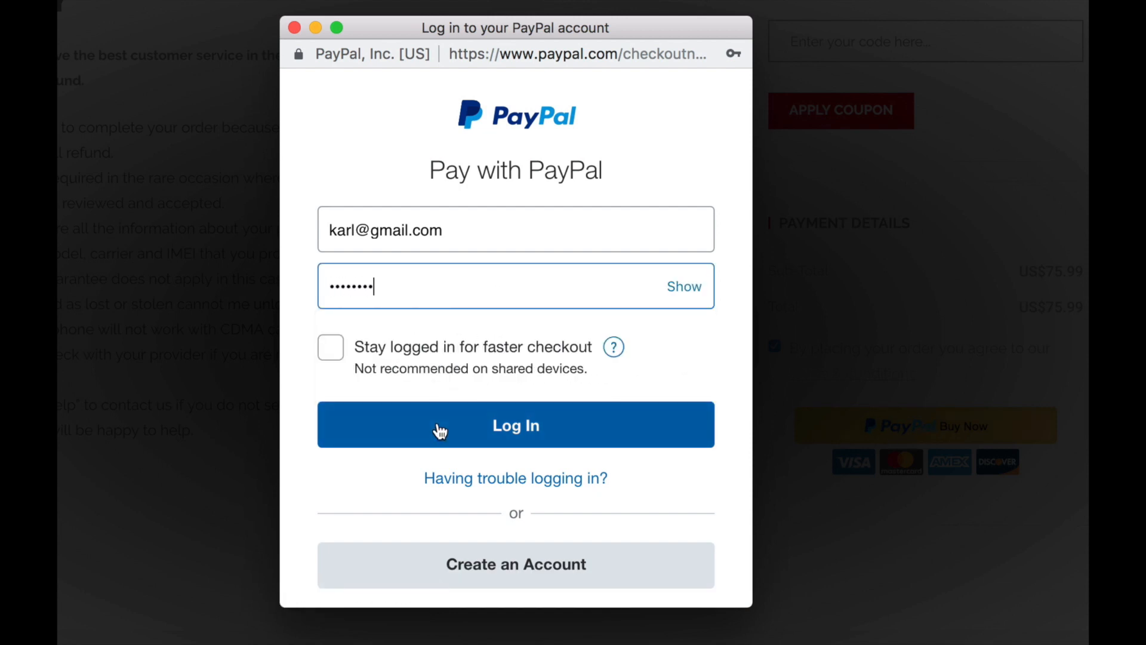
{"action": "left_click", "coordinate": [516, 425]}
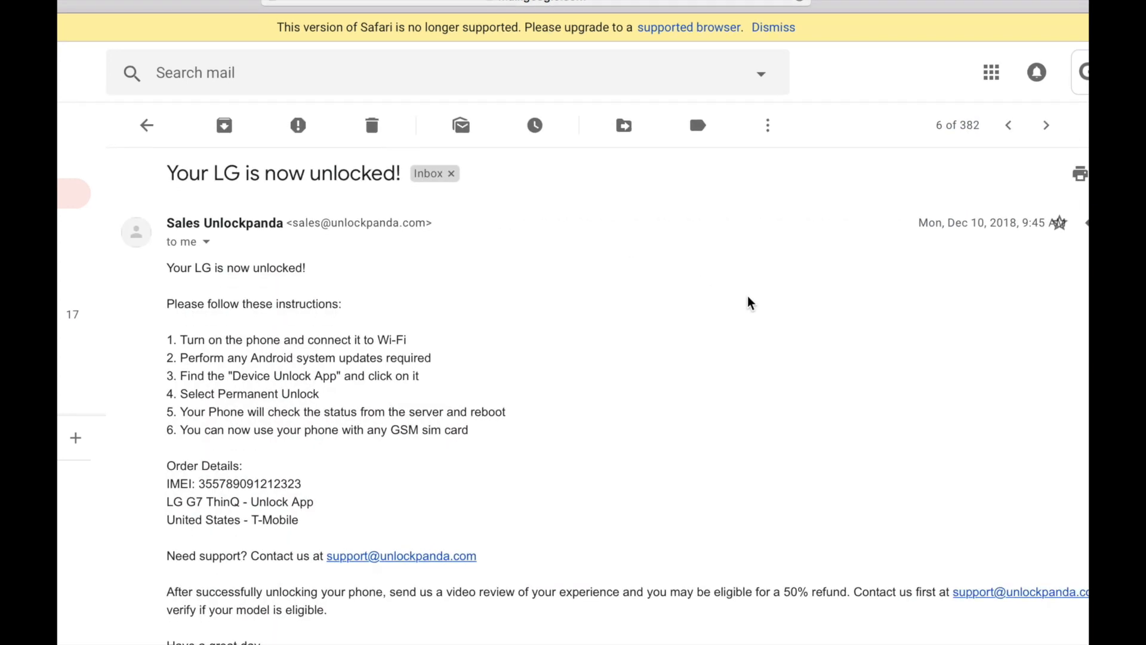
- Scroll the UnlockPanda email down to its support contact and refund offer
{"action": "scroll", "scroll_direction": "down", "scroll_amount": 3}
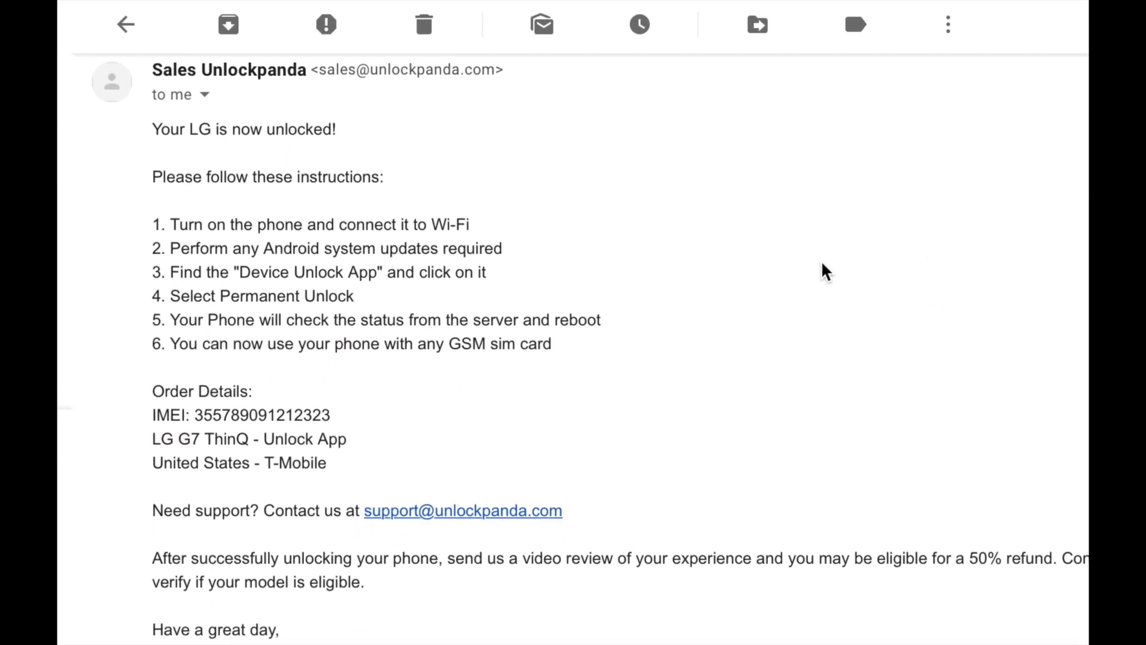
{"action": "mouse_move", "coordinate": [257, 304]}
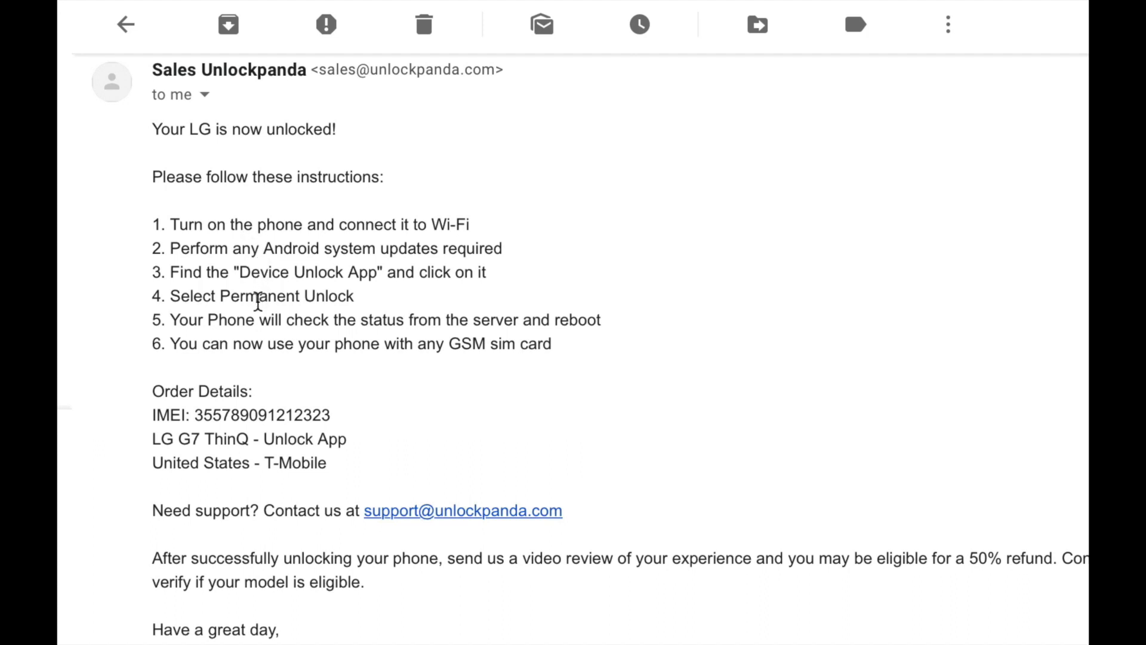
{"action": "mouse_move", "coordinate": [215, 315]}
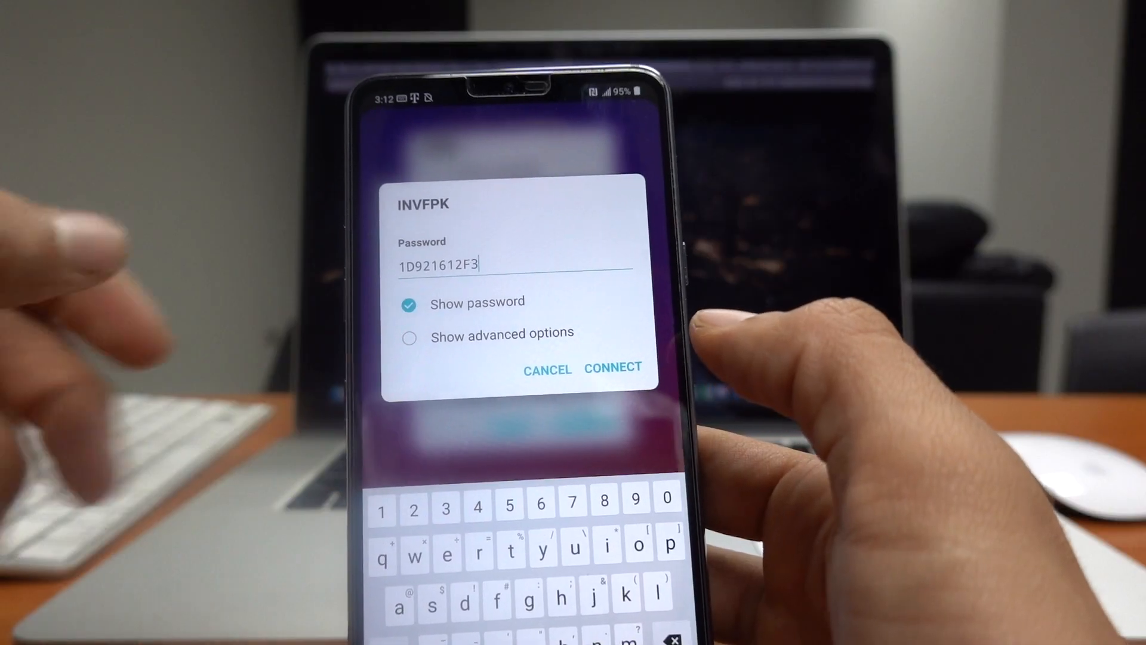
- Connect the LG G7 ThinQ to the INVFPK Wi-Fi network
{"action": "left_click", "coordinate": [613, 367]}
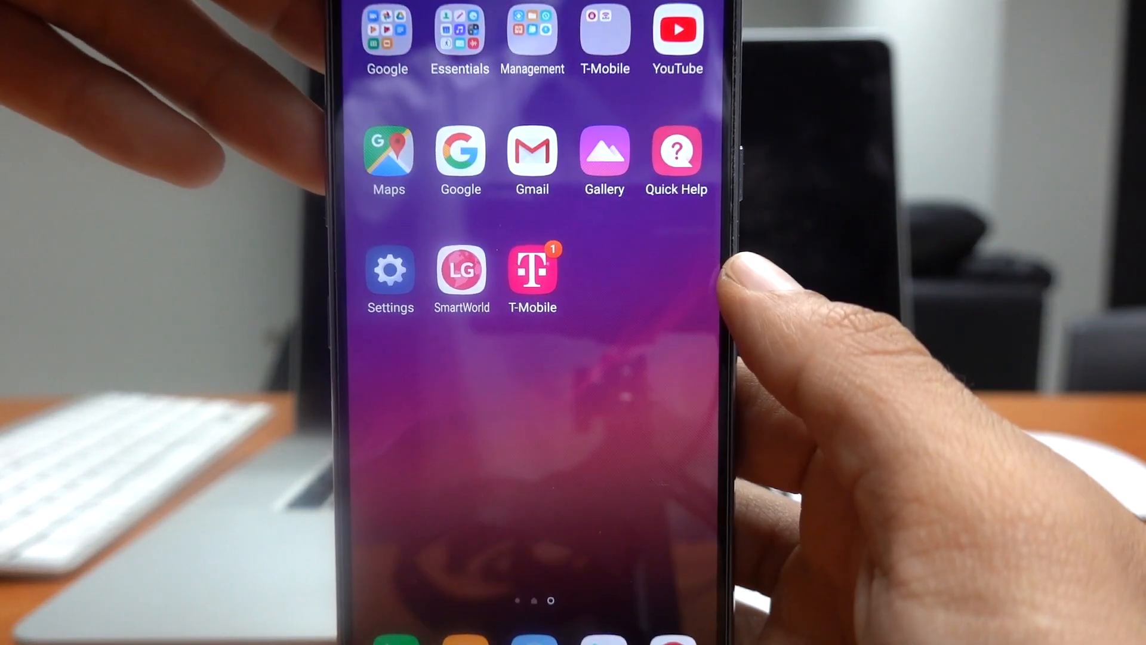
{"action": "left_click", "coordinate": [532, 277]}
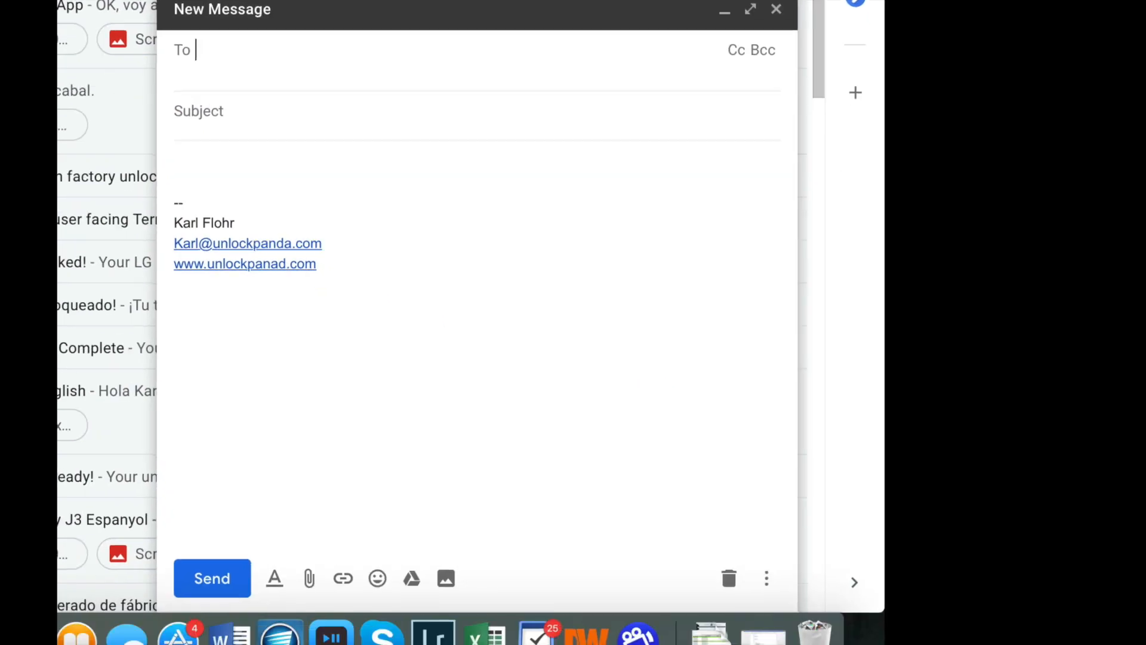
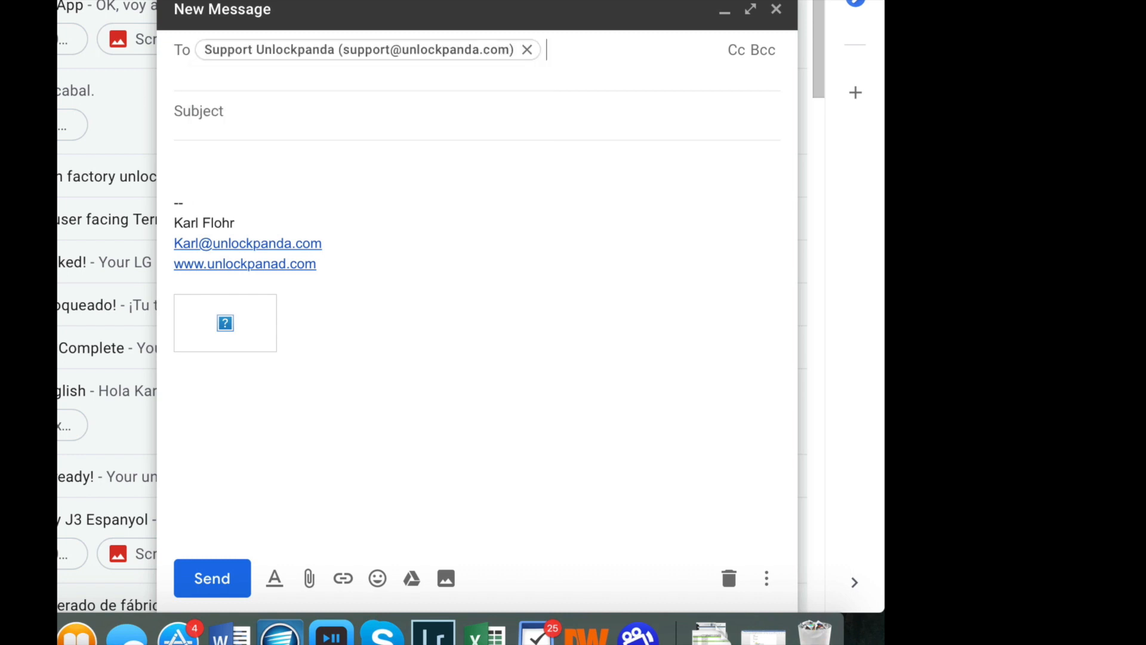
- Address the email to support and explain the unlock app did not work
{"action": "left_click", "coordinate": [544, 50]}
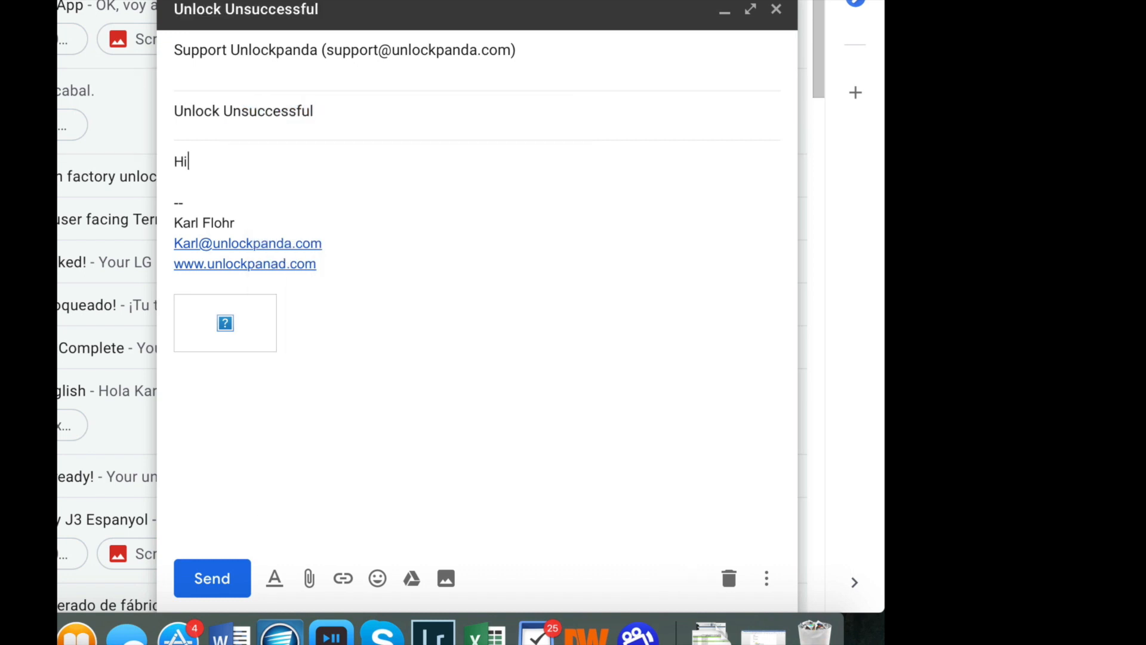
{"action": "type", "text": ", I followed the instructions you sent"}
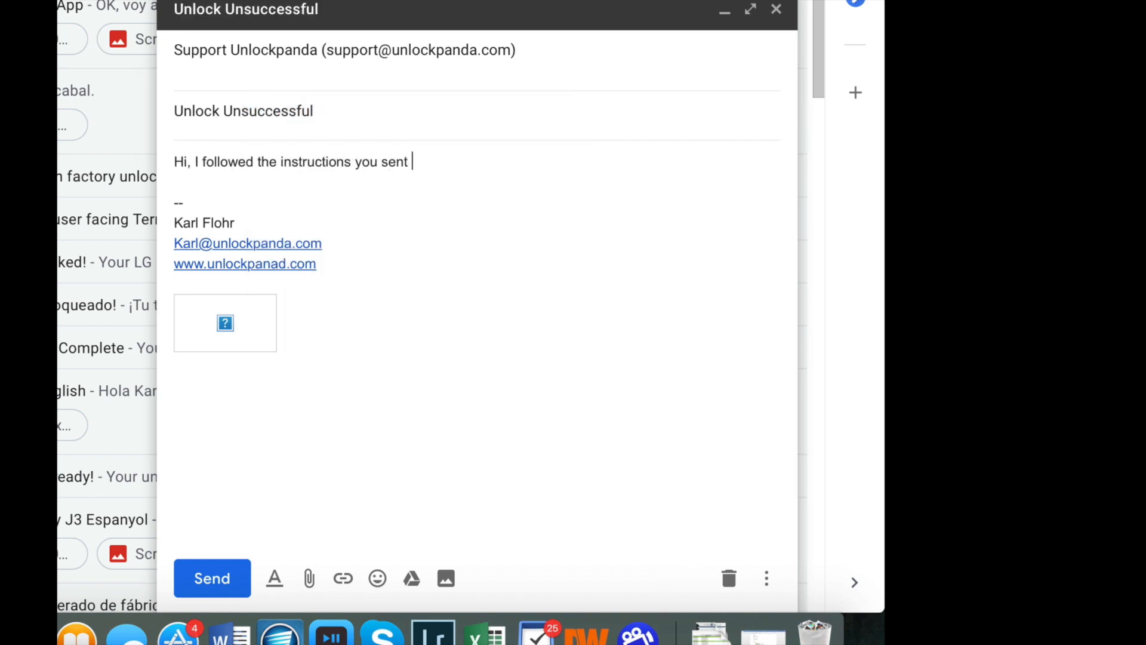
{"action": "type", "text": "me but I got a Message saying"}
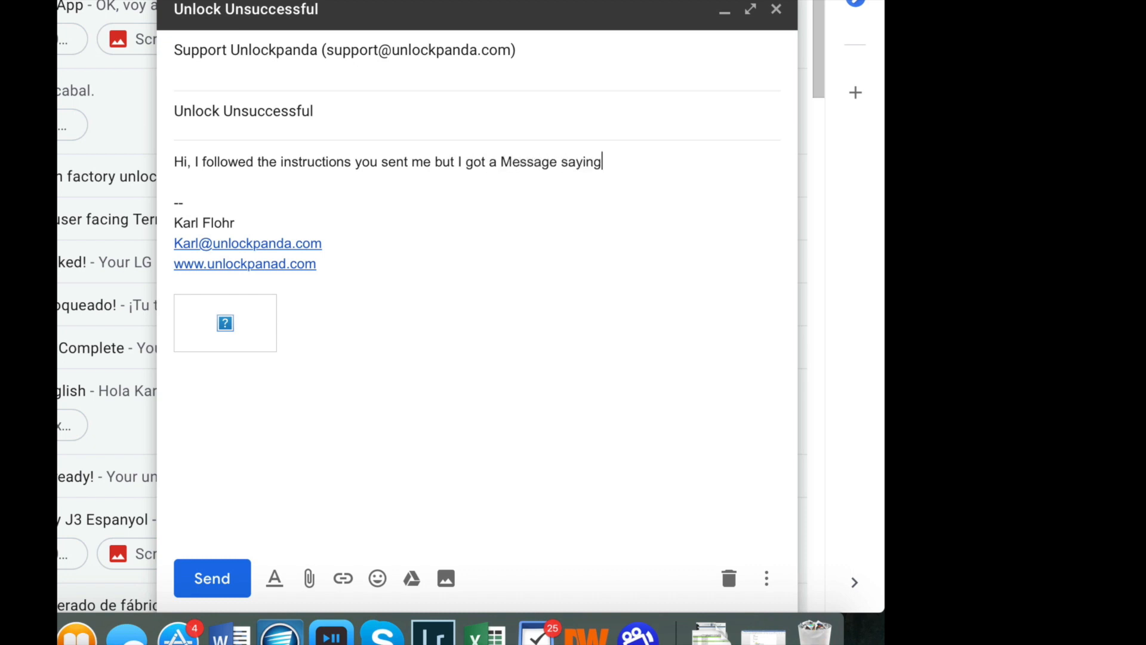
{"action": "type", "text": "the unlockAPP did not work."}
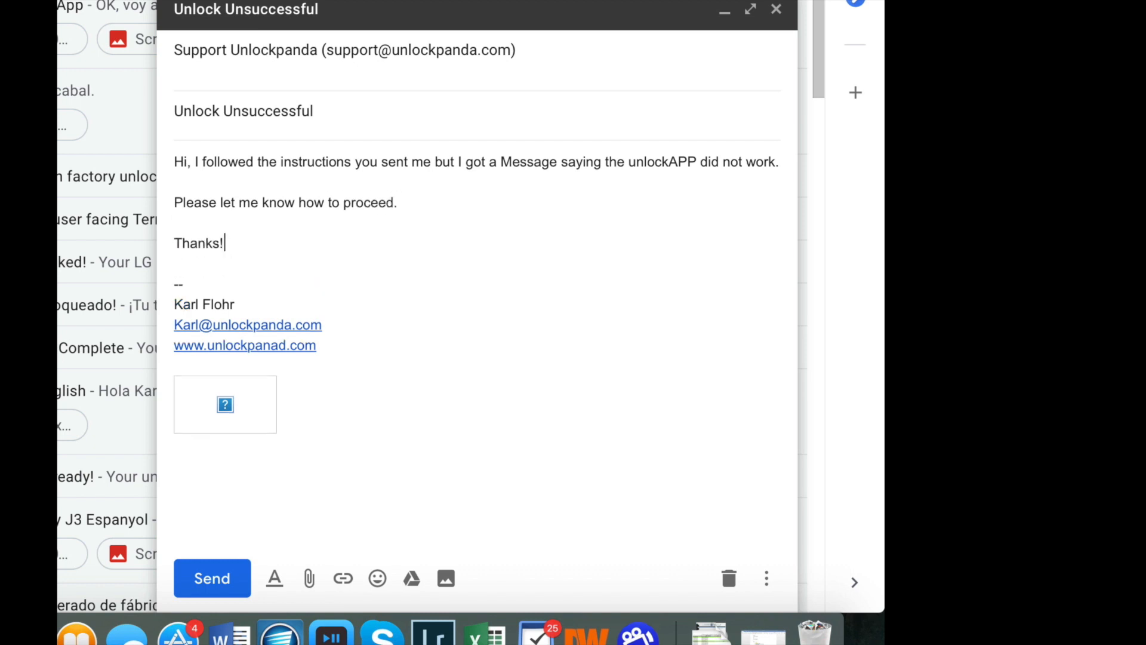
{"action": "type", "text": "Im"}
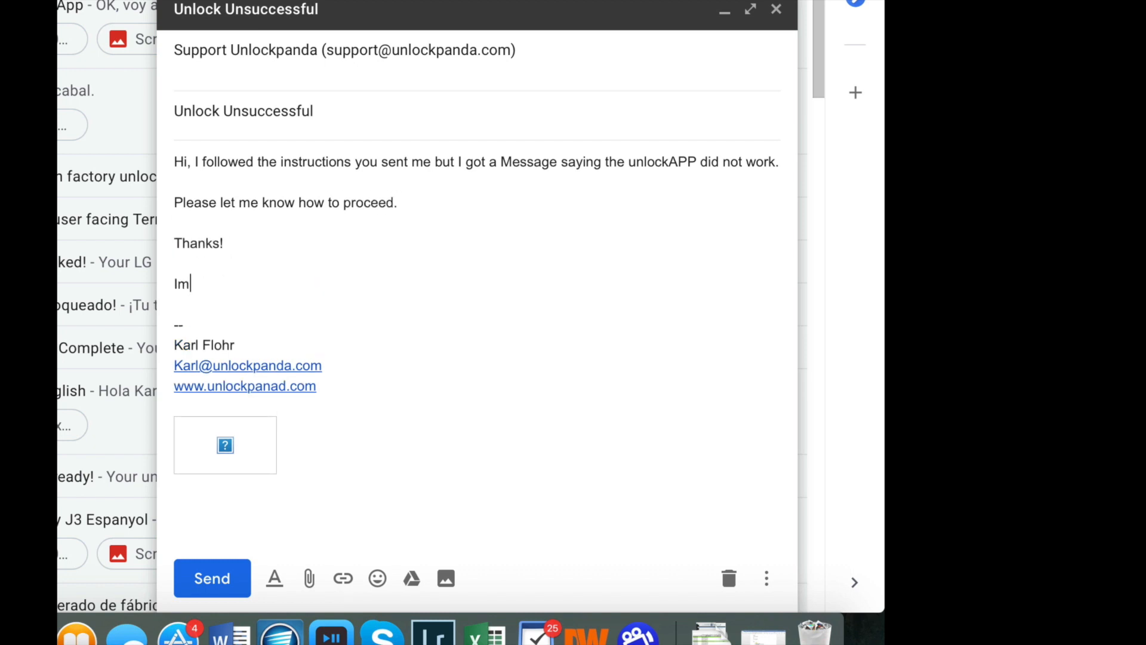
{"action": "type", "text": "le"}
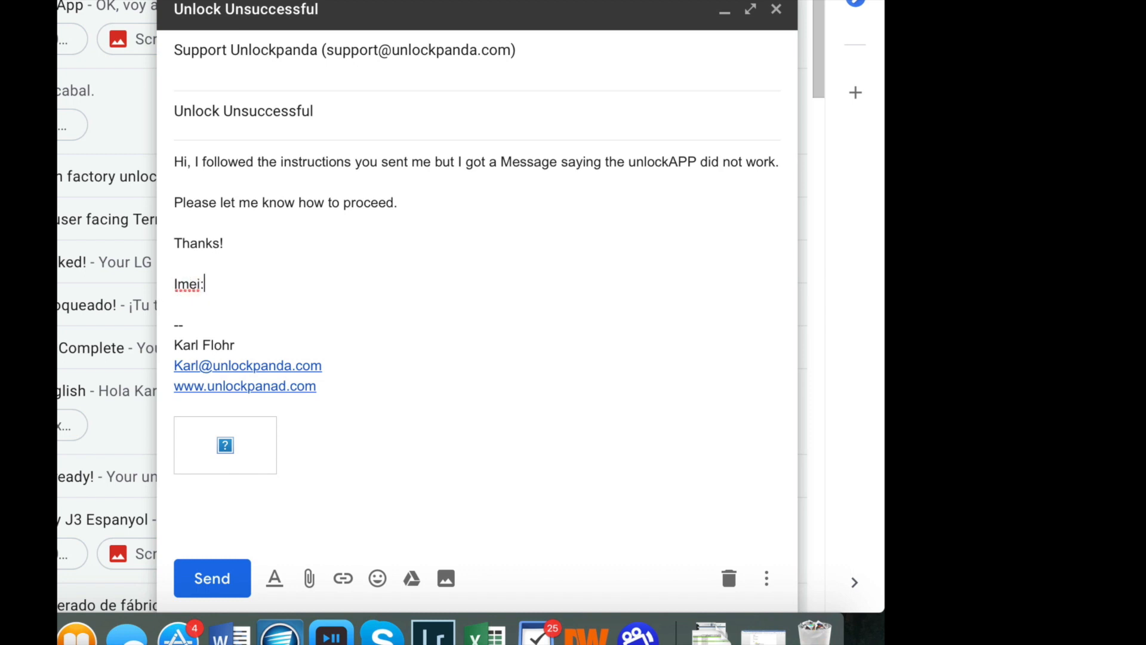
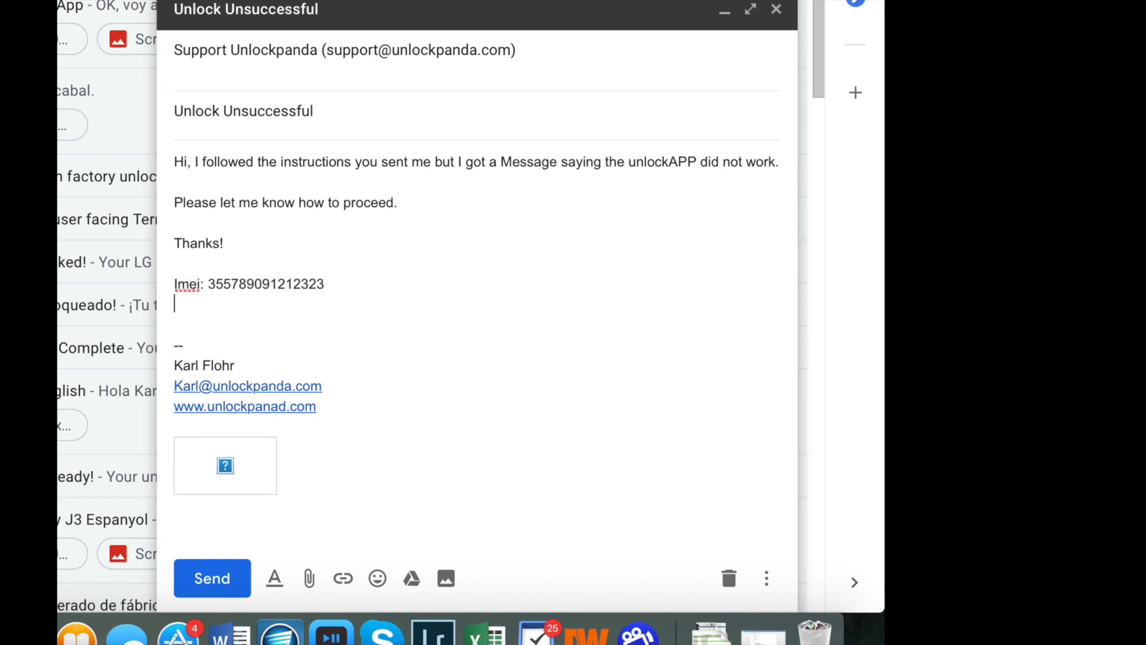
{"action": "type", "text": "LG G7"}
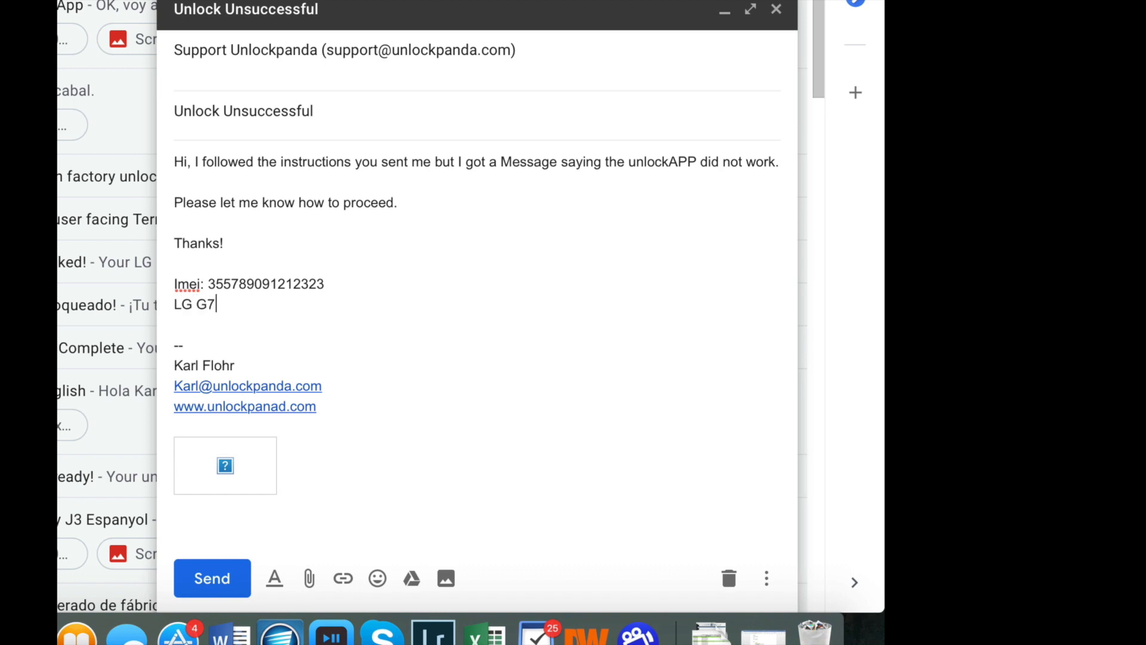
{"action": "type", "text": "Thinq"}
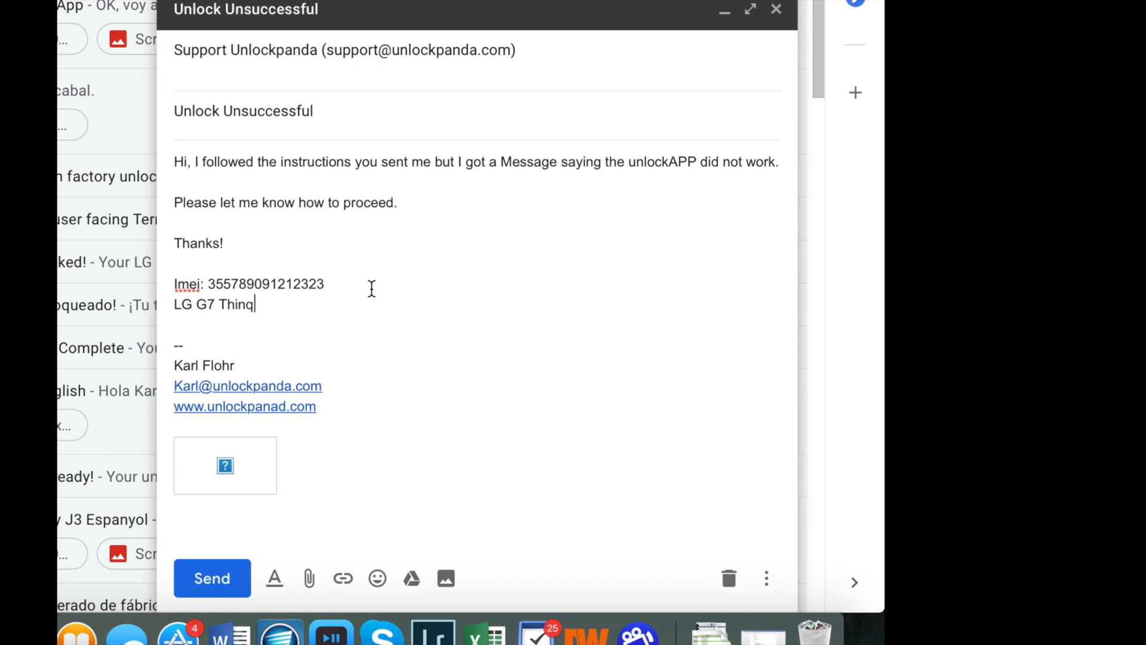
{"action": "mouse_move", "coordinate": [371, 288]}
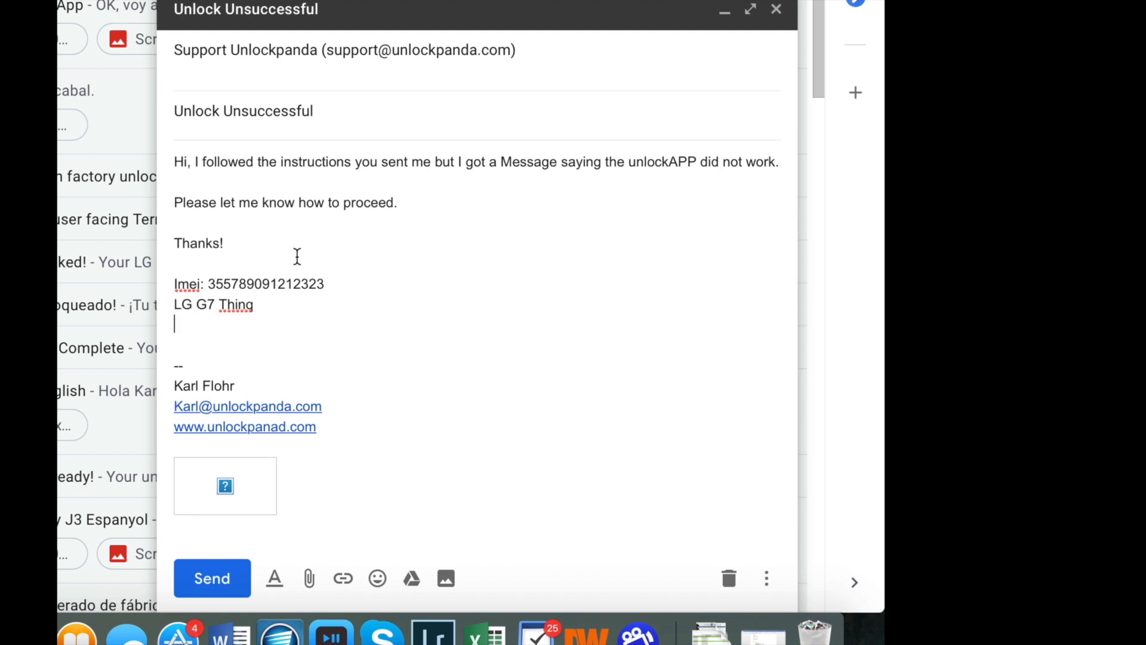
{"action": "mouse_move", "coordinate": [522, 198]}
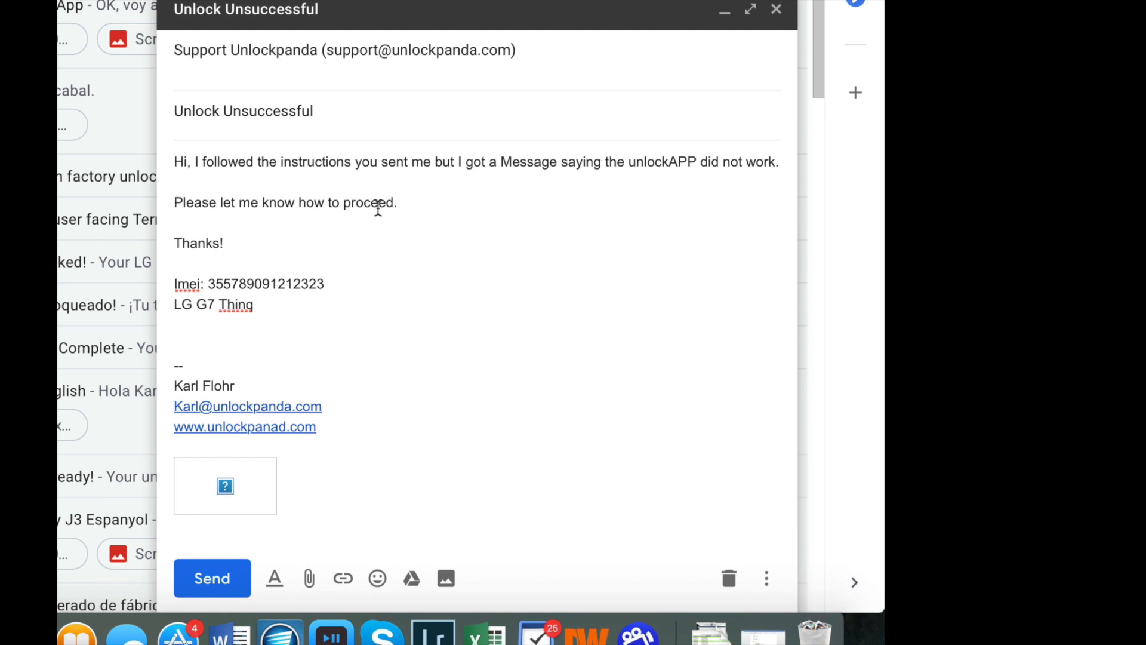
{"action": "left_click", "coordinate": [776, 9]}
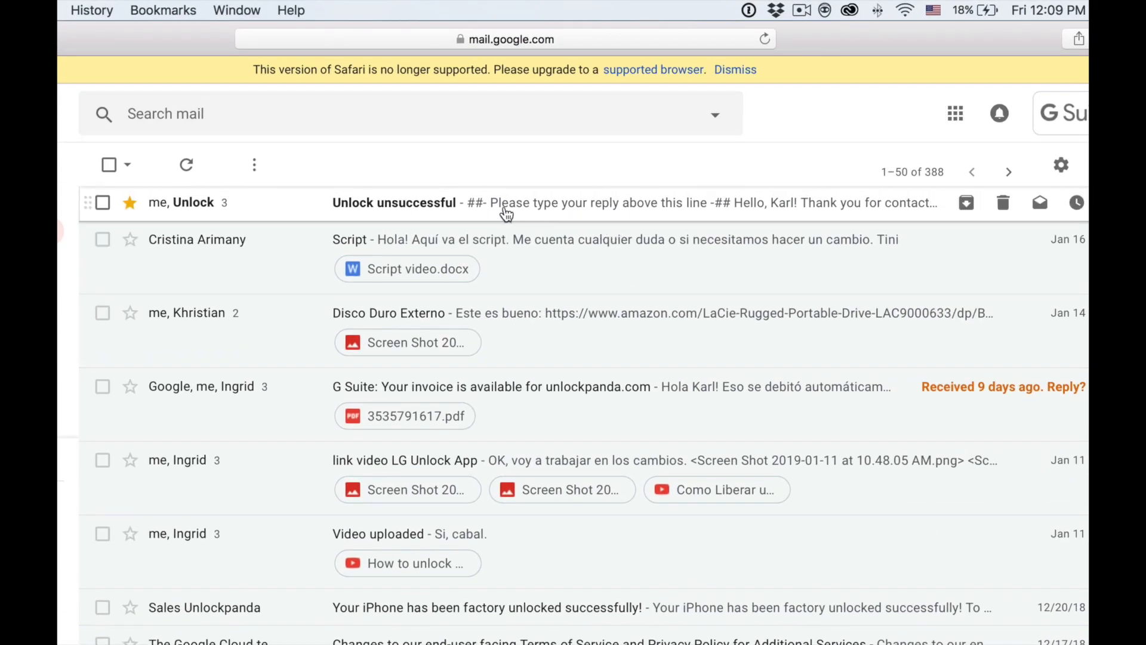
{"action": "mouse_move", "coordinate": [597, 217]}
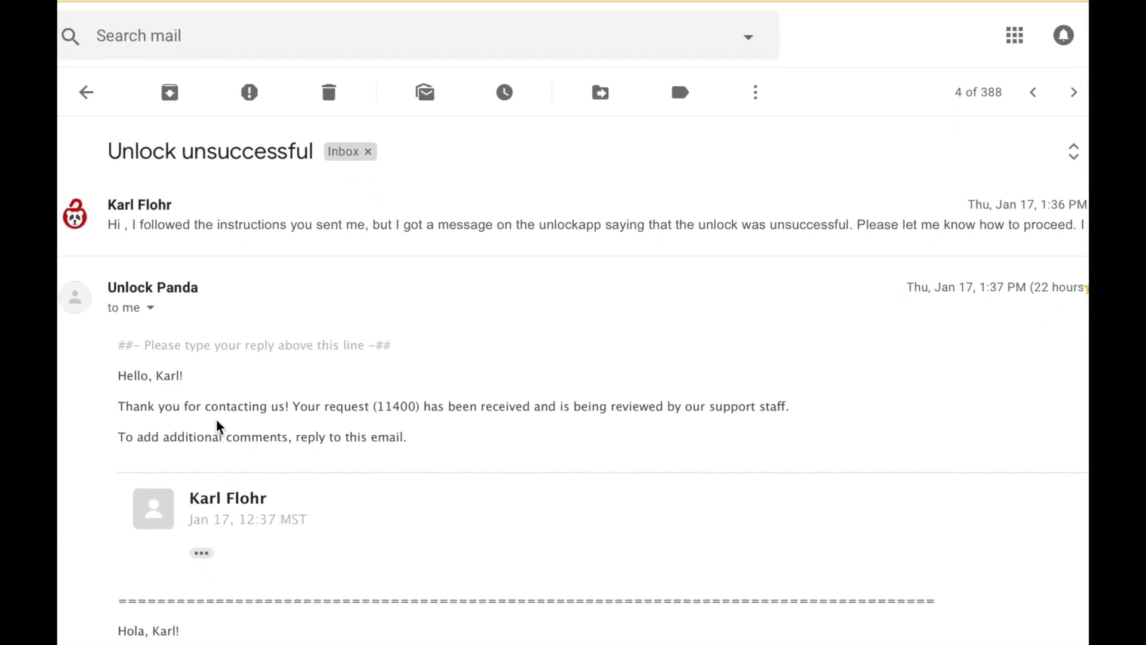
{"action": "mouse_move", "coordinate": [117, 375]}
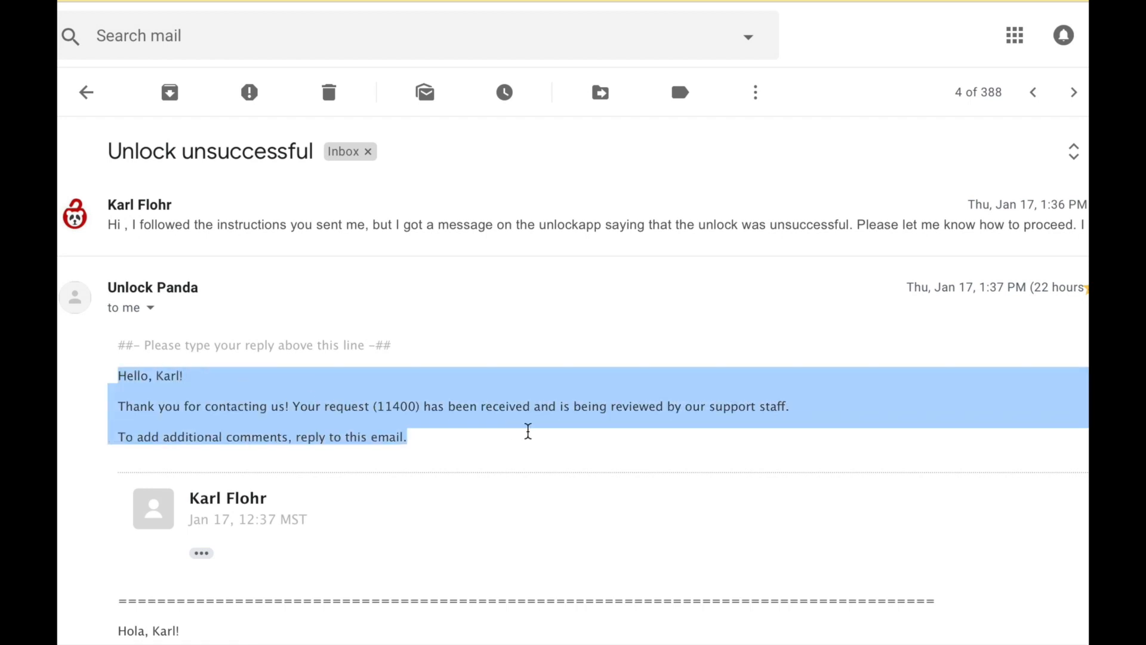
{"action": "left_click", "coordinate": [85, 92]}
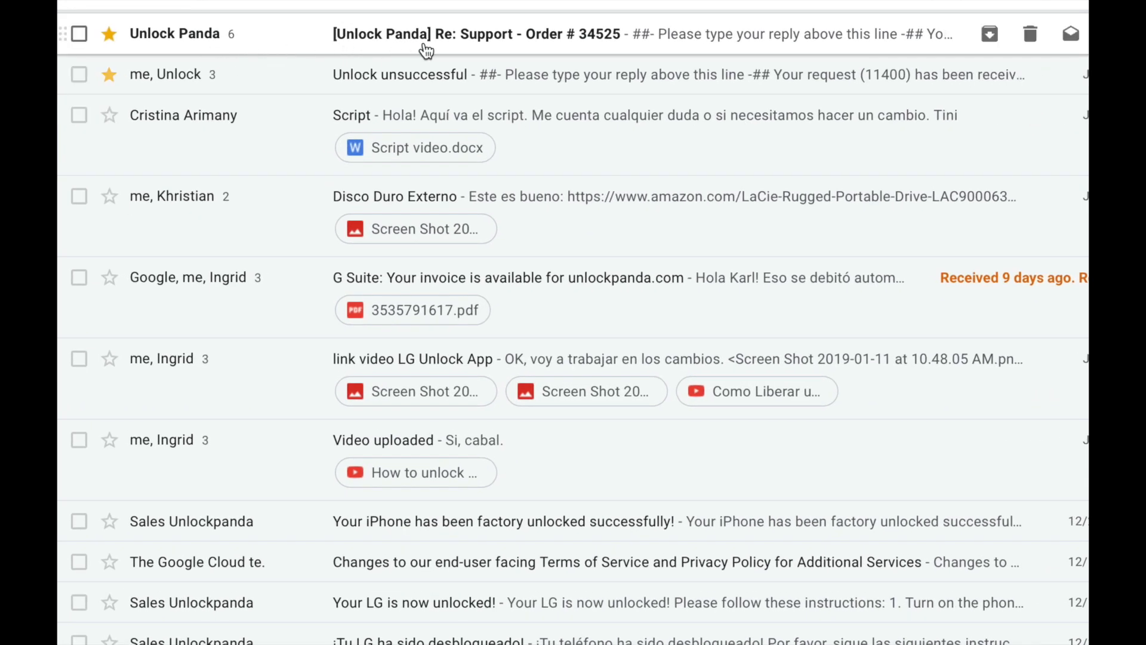
{"action": "left_click", "coordinate": [475, 33]}
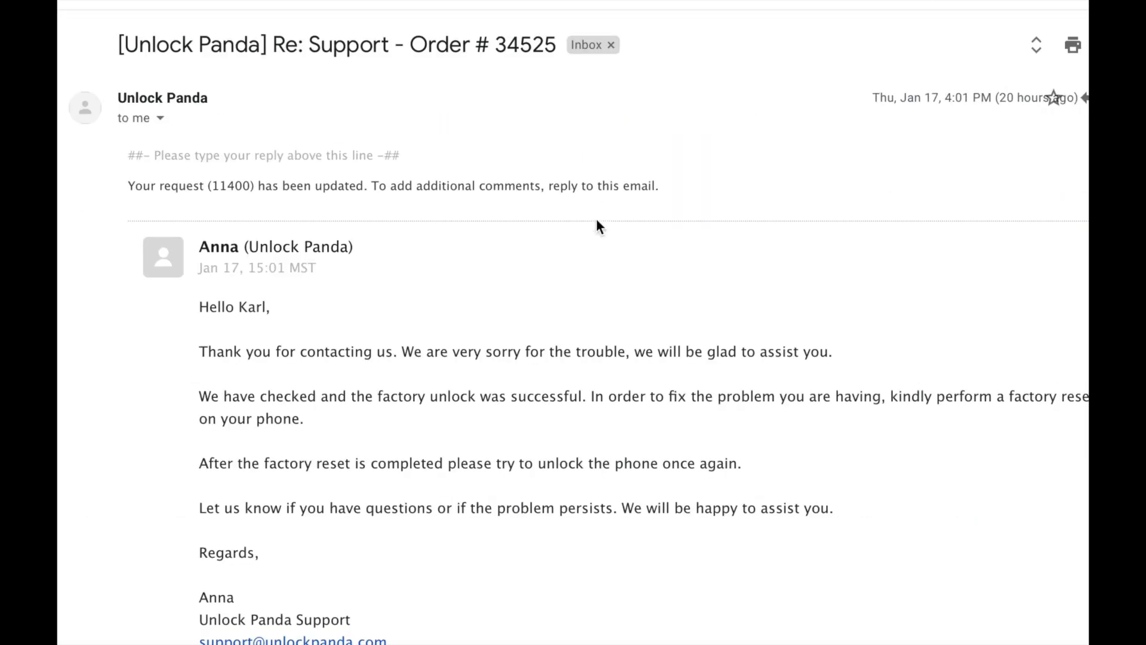
{"action": "scroll", "scroll_direction": "up", "scroll_amount": 3}
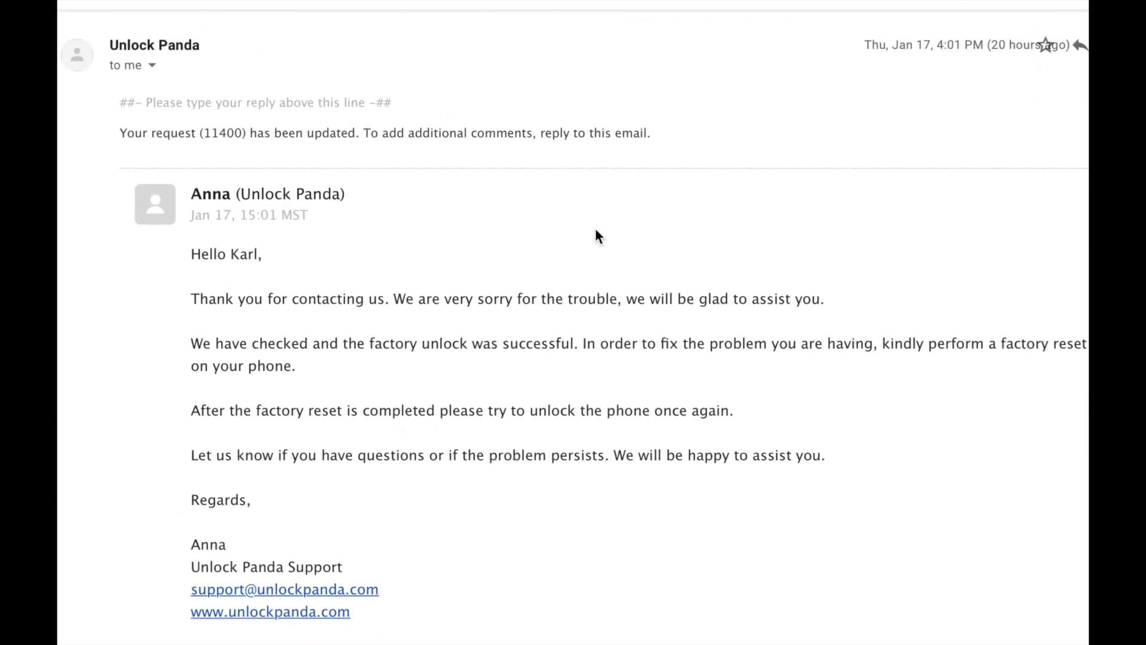
{"action": "scroll", "scroll_direction": "up", "scroll_amount": 3}
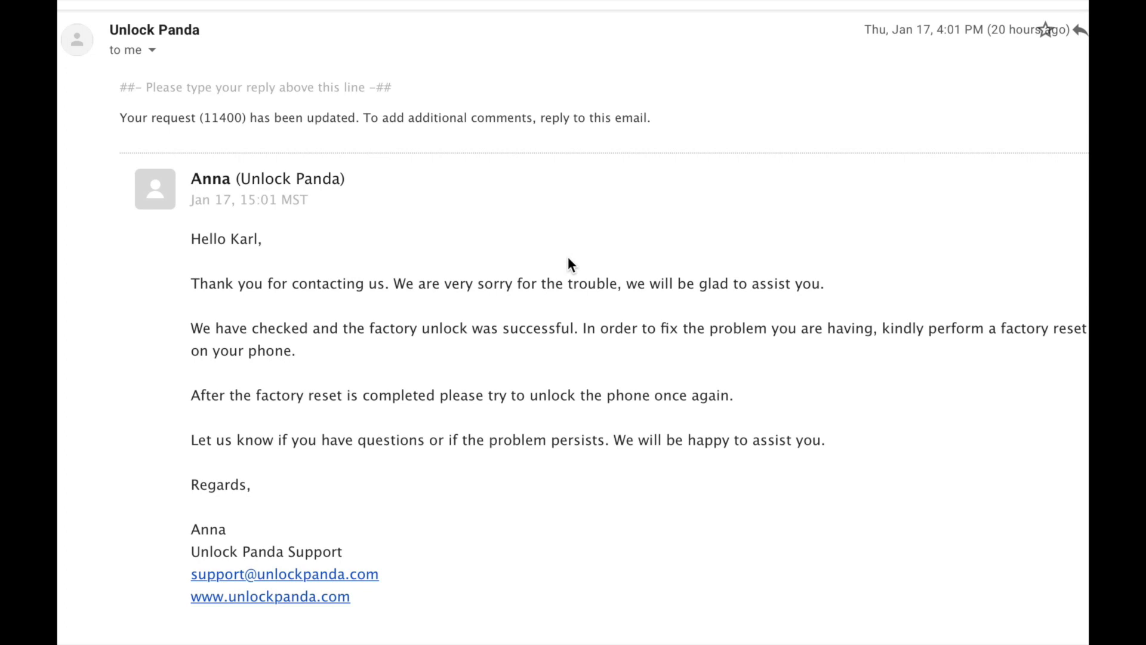
{"action": "mouse_move", "coordinate": [375, 425]}
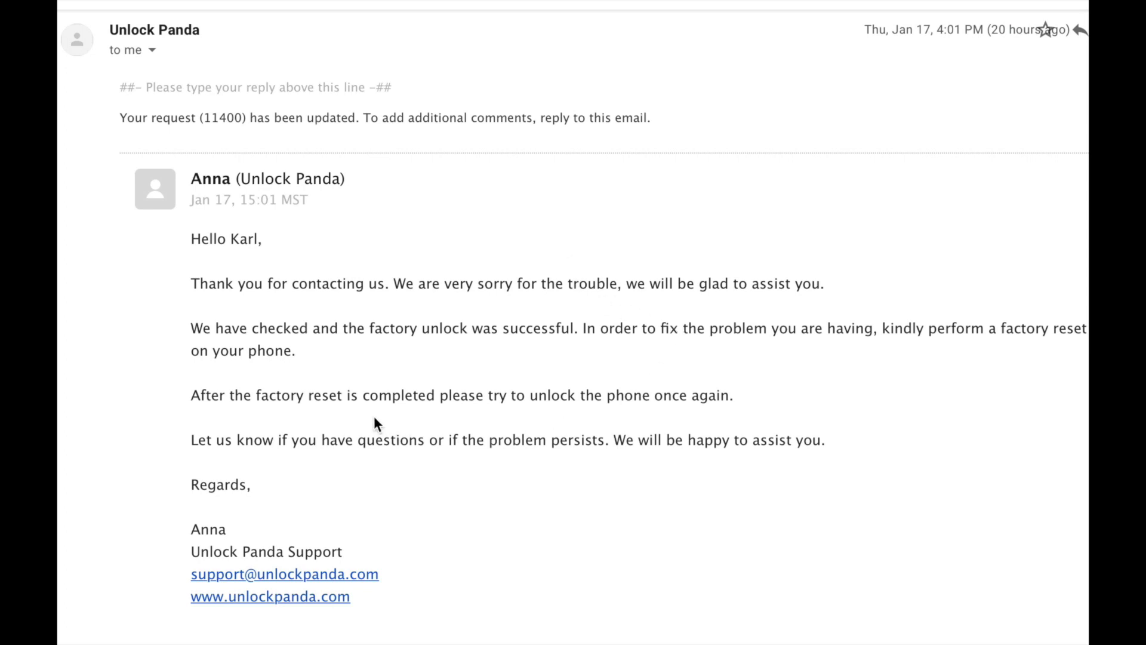
{"action": "mouse_move", "coordinate": [708, 355]}
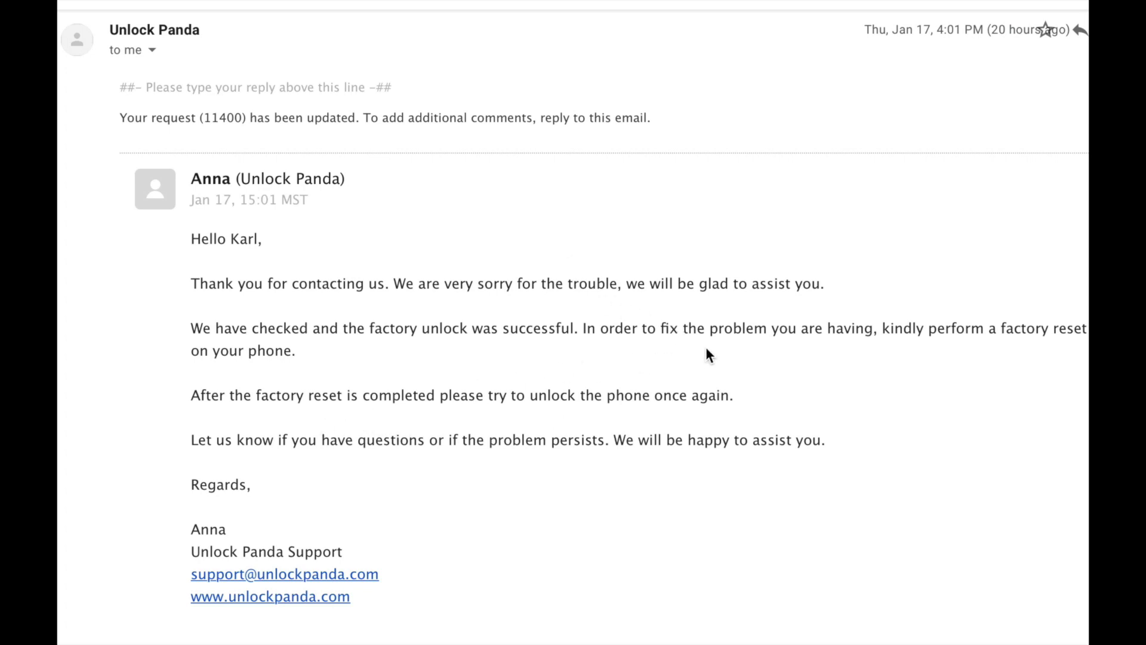
{"action": "mouse_move", "coordinate": [1003, 330]}
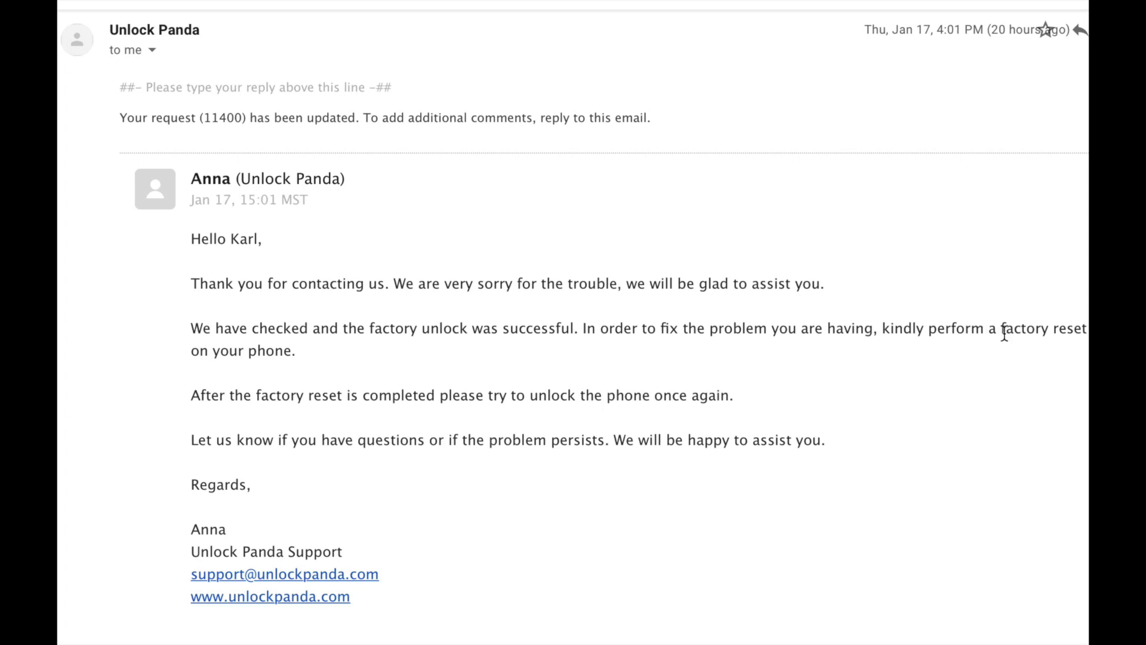
{"action": "mouse_move", "coordinate": [674, 420]}
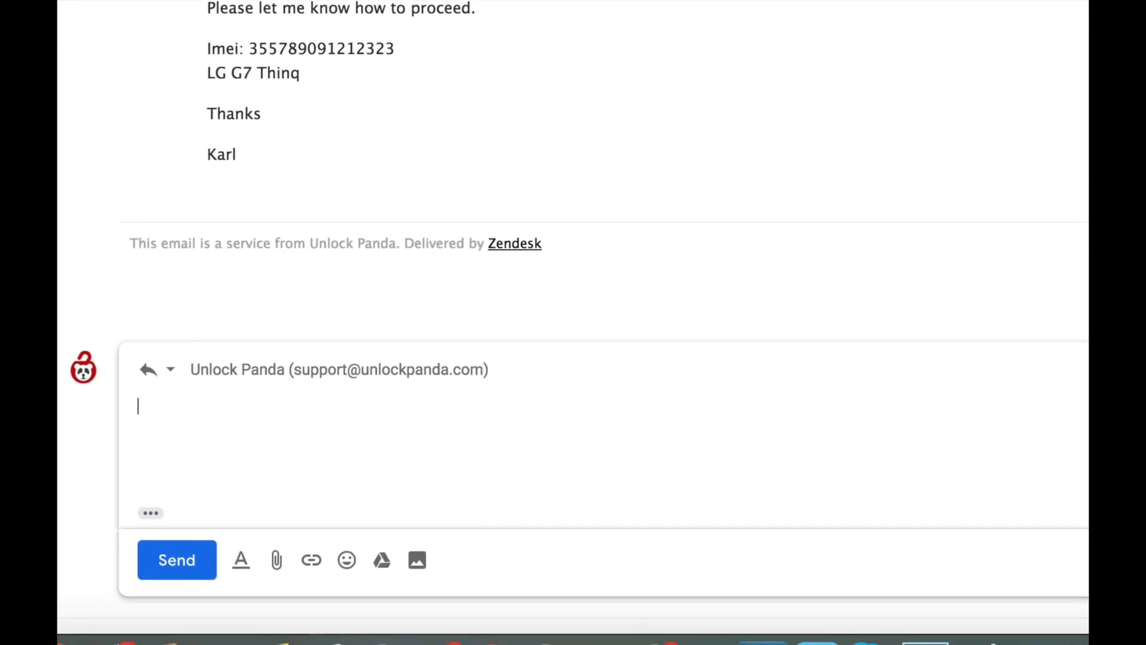
- Send support a reply: factory reset done, unlock still fails, asking how to proceed
{"action": "type", "text": "Hi,"}
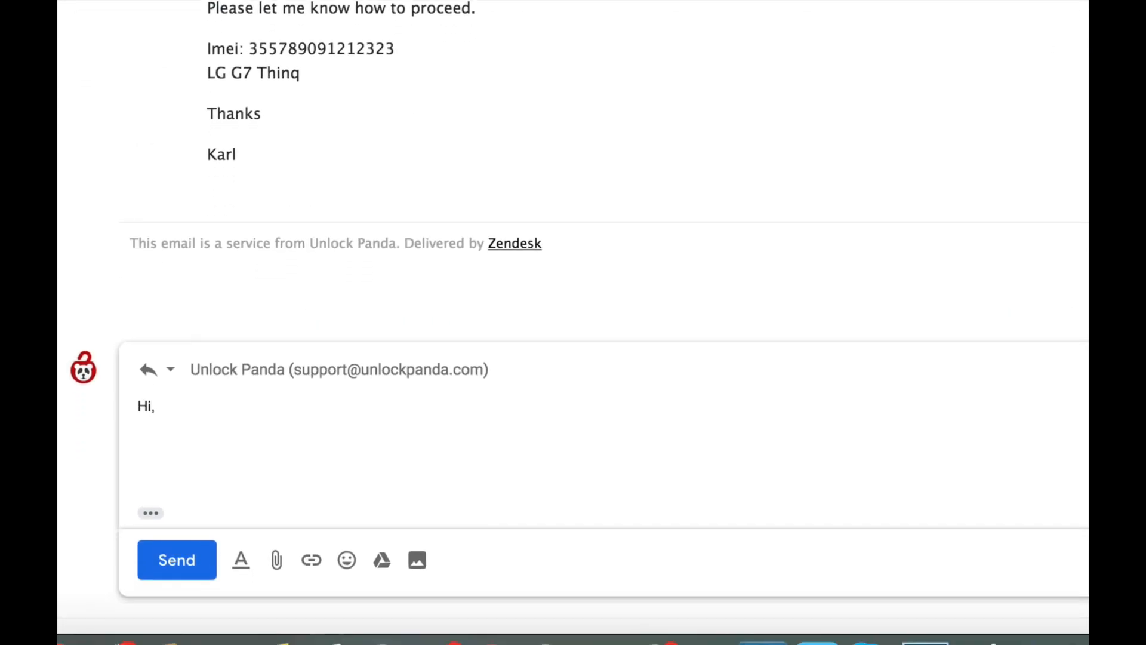
{"action": "type", "text": "I did"}
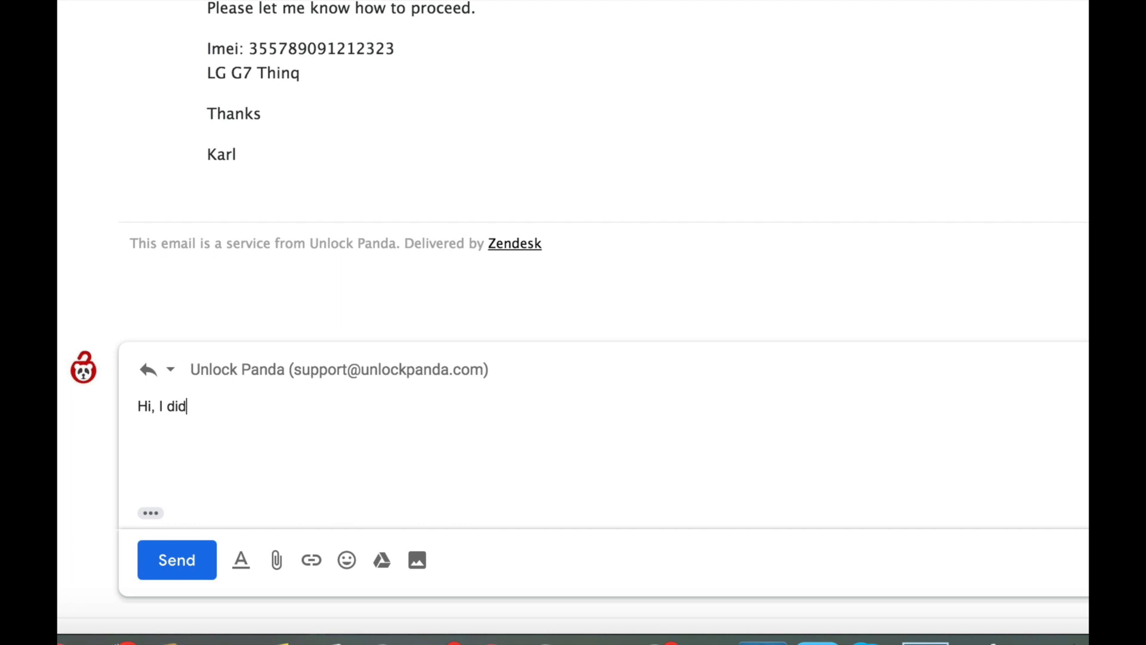
{"action": "type", "text": "the factory reset and tried again but"}
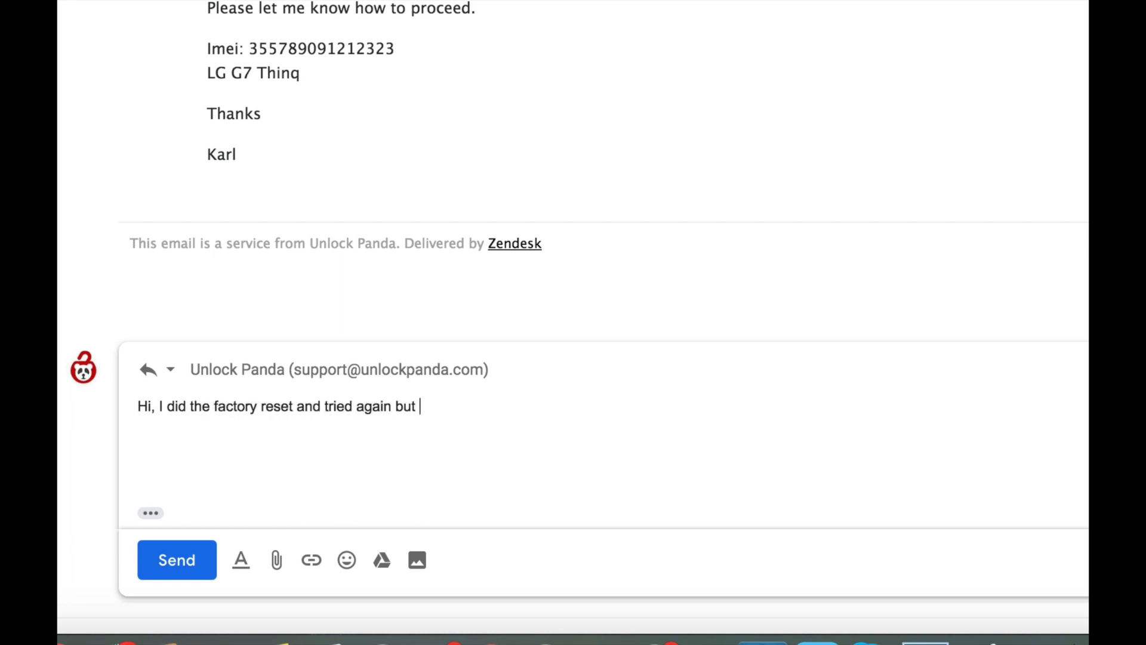
{"action": "type", "text": "I still get the message saying it did not work."}
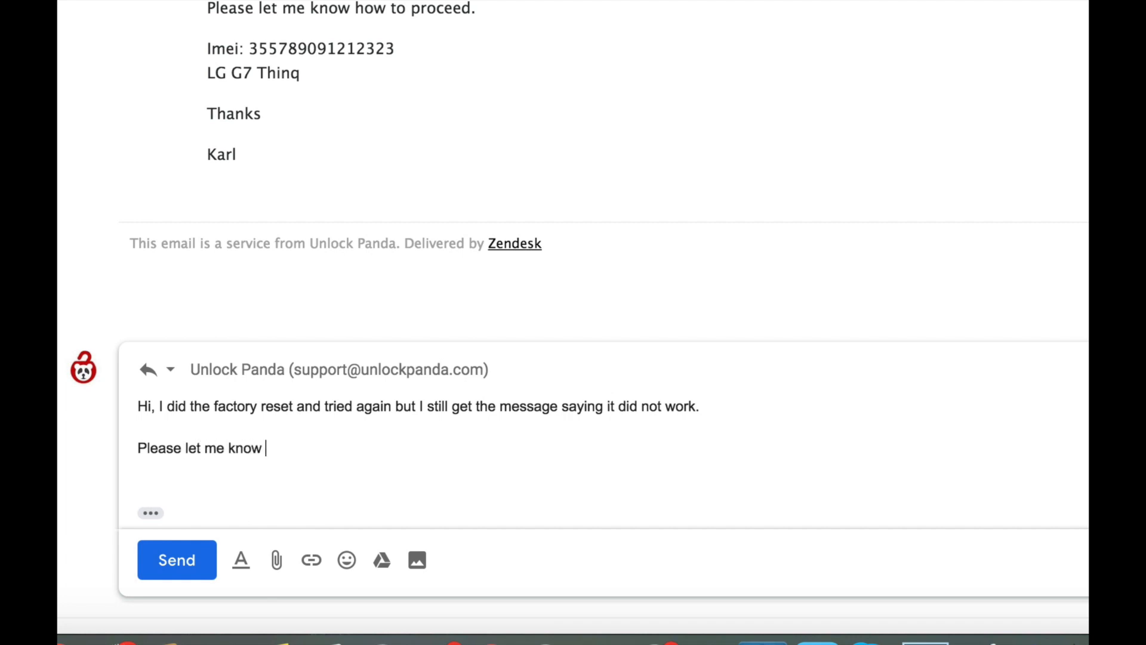
{"action": "type", "text": "how to proceed."}
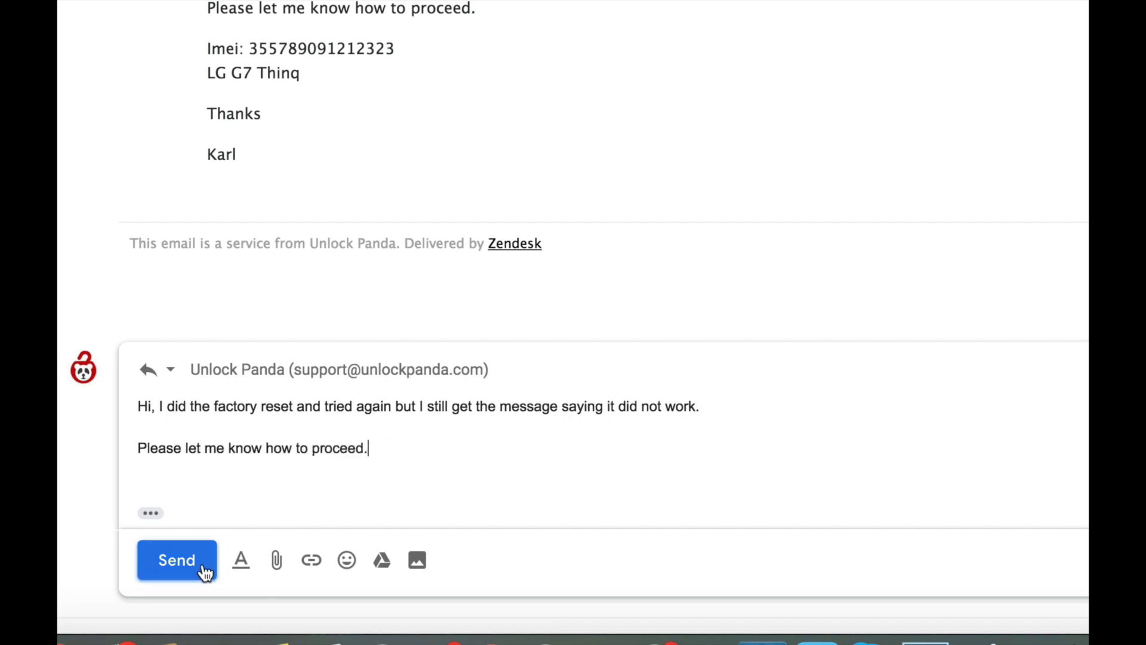
{"action": "left_click", "coordinate": [176, 560]}
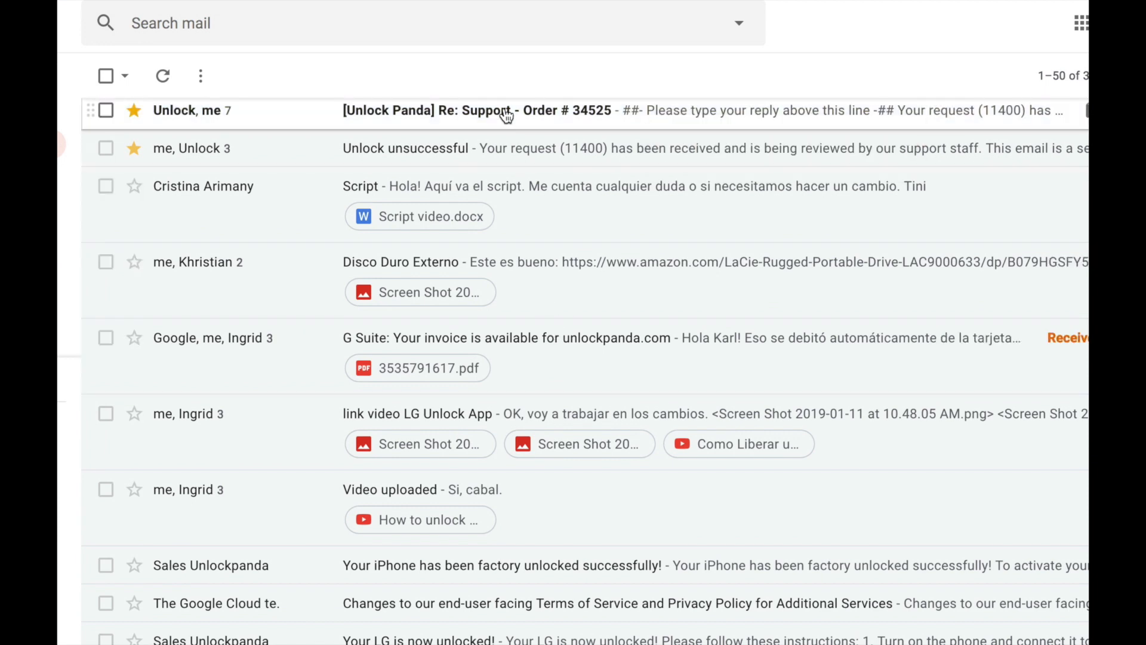
{"action": "left_click", "coordinate": [468, 111]}
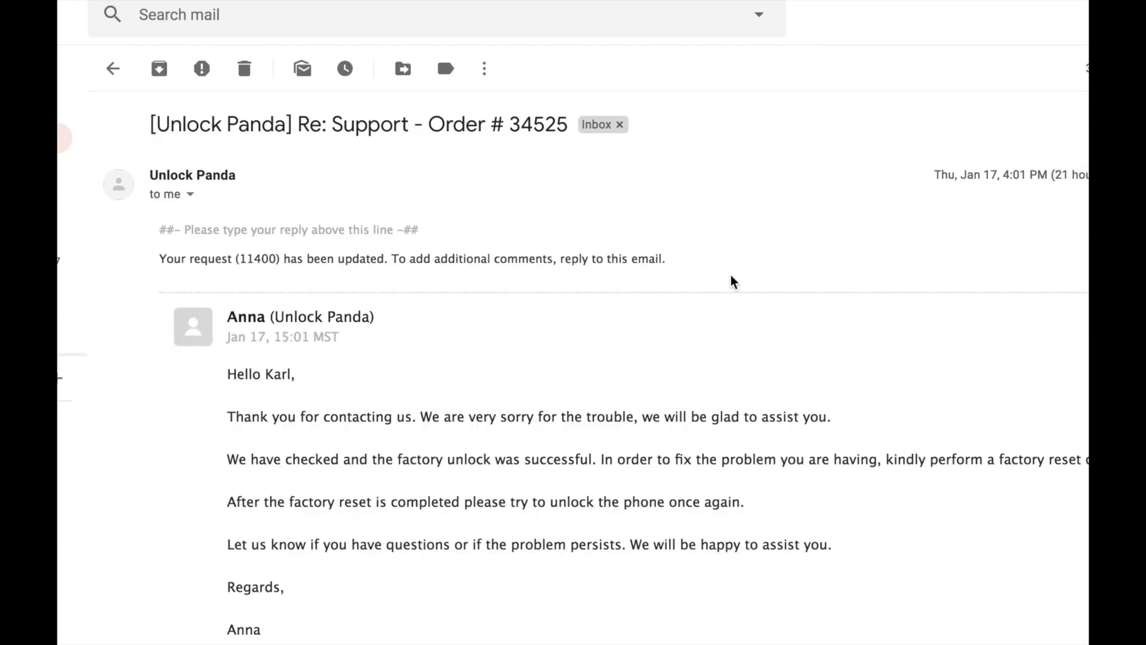
{"action": "scroll", "scroll_direction": "down", "scroll_amount": 3}
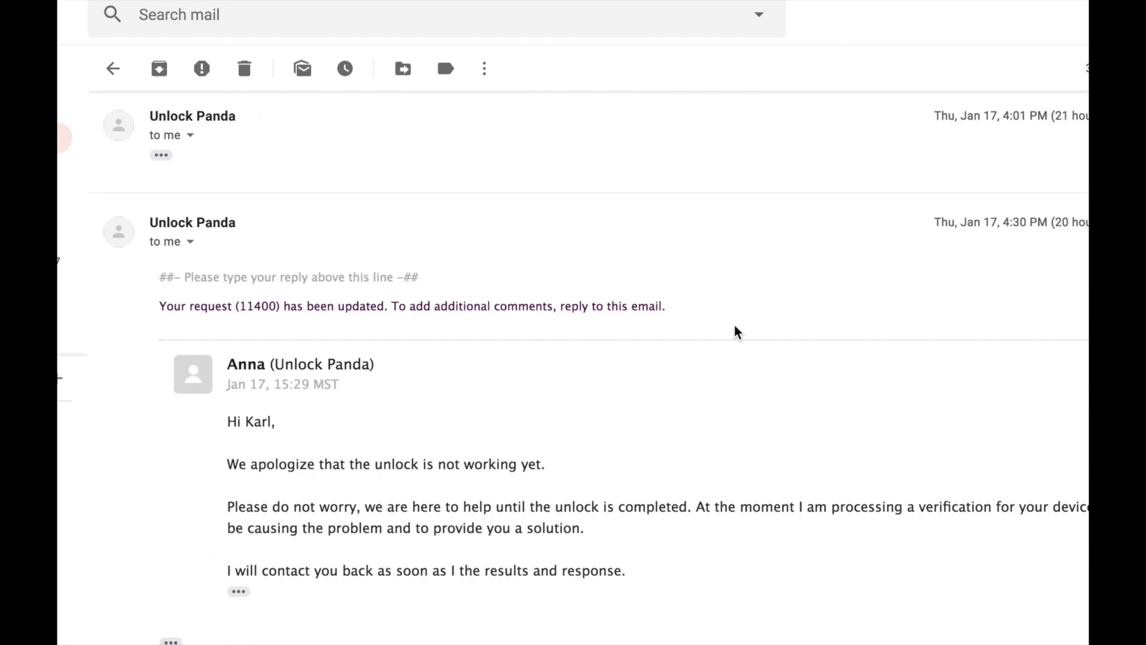
{"action": "scroll", "scroll_direction": "down", "scroll_amount": 3}
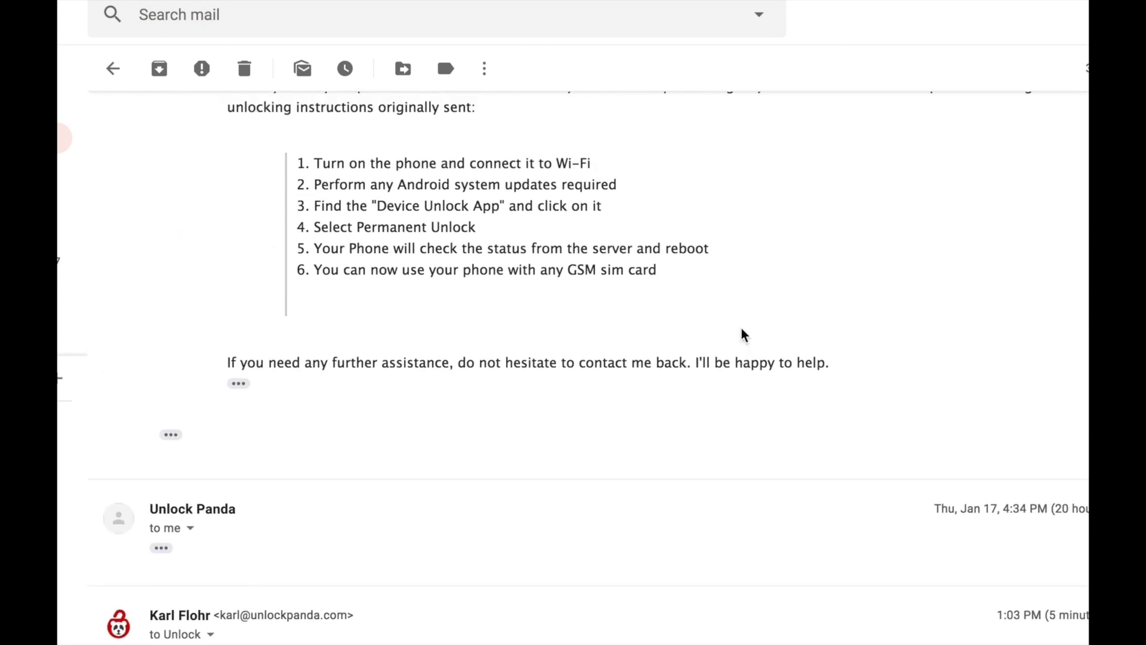
{"action": "scroll", "scroll_direction": "up", "scroll_amount": 3}
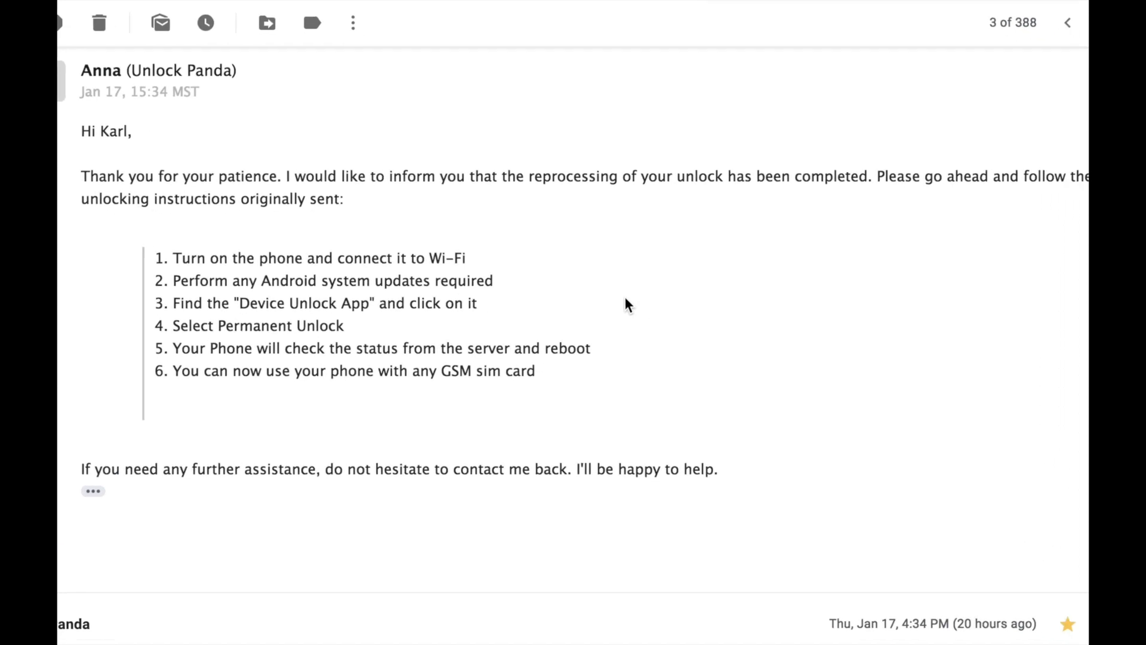